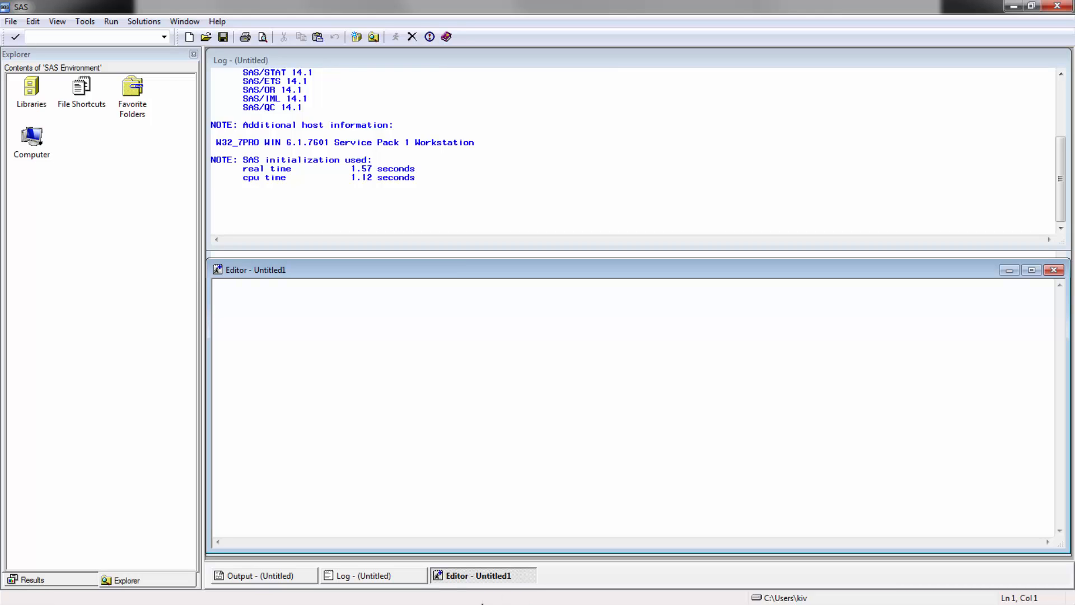
Type PROC FREQ DATA=SASHELP.CARS; TABLES ORIGIN; into the empty Editor.
left_click(263, 365)
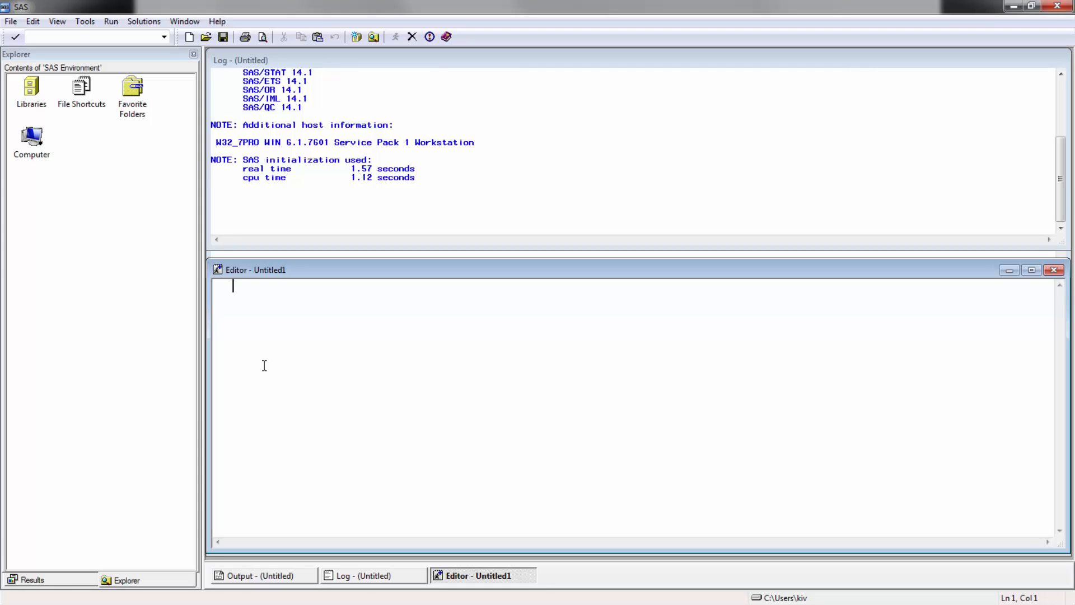
type("PROC")
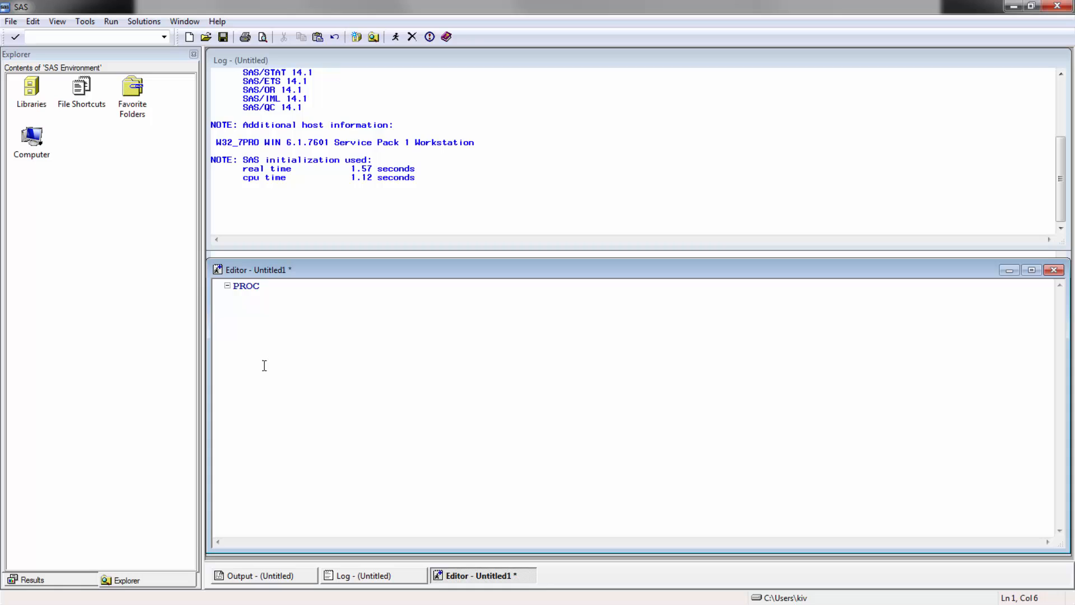
type("FREQ")
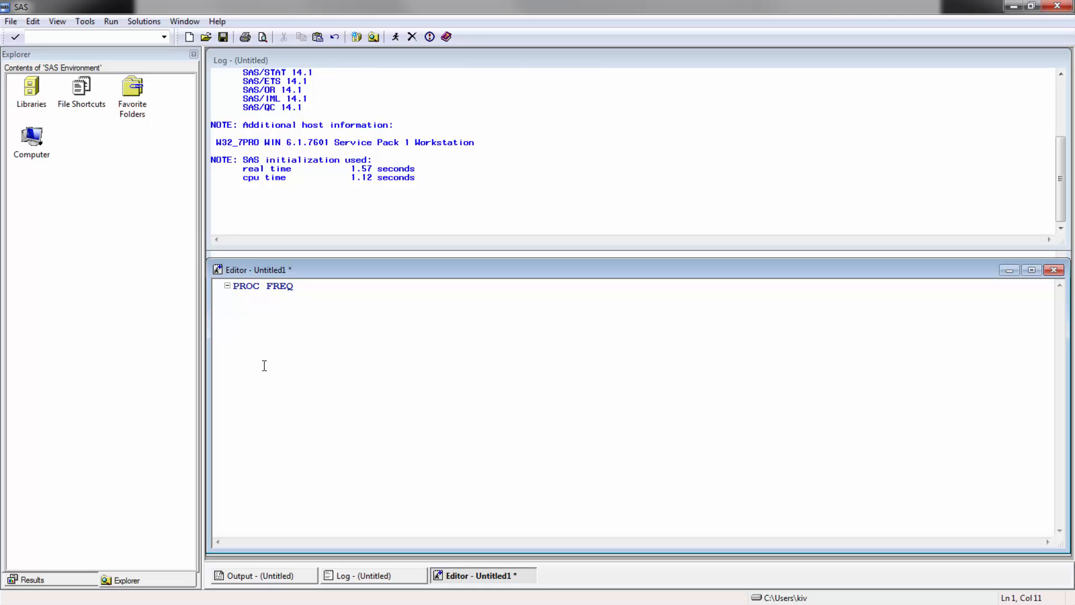
type("DATA=")
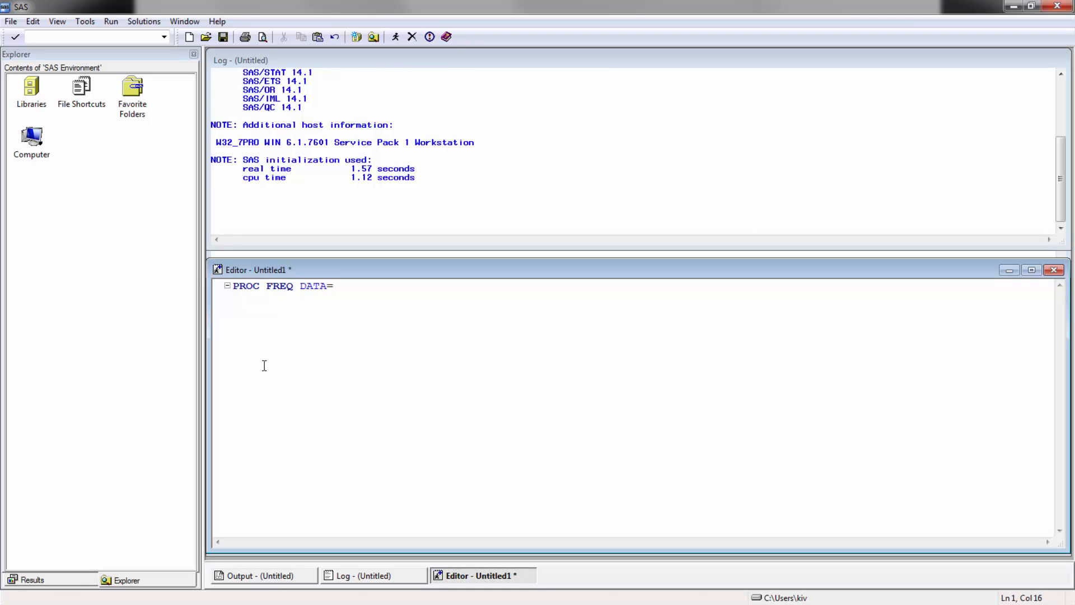
type("SASHELP.CAR;S")
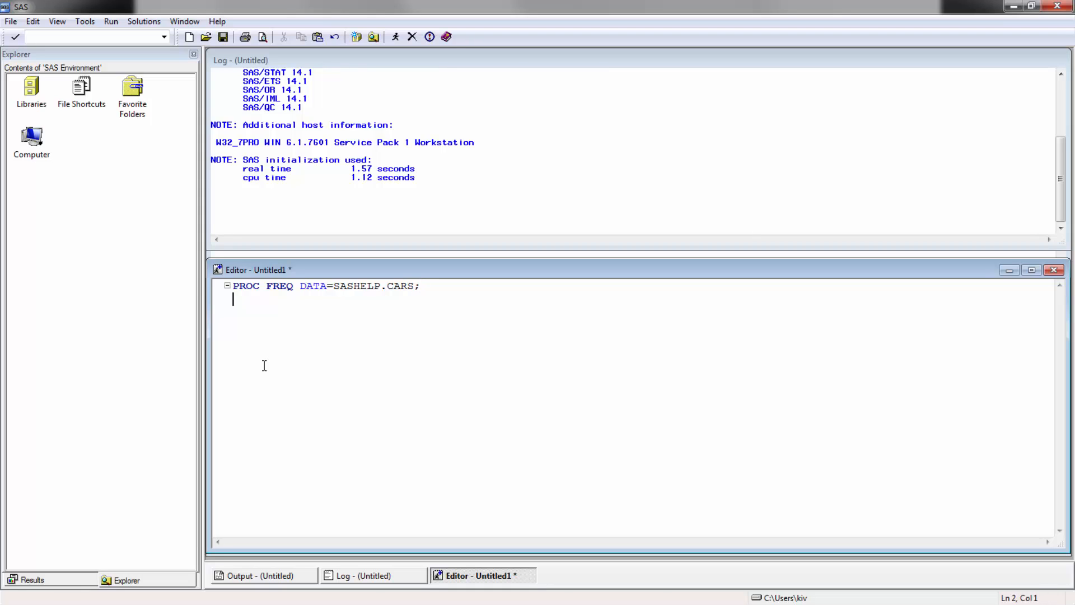
type("TABLES")
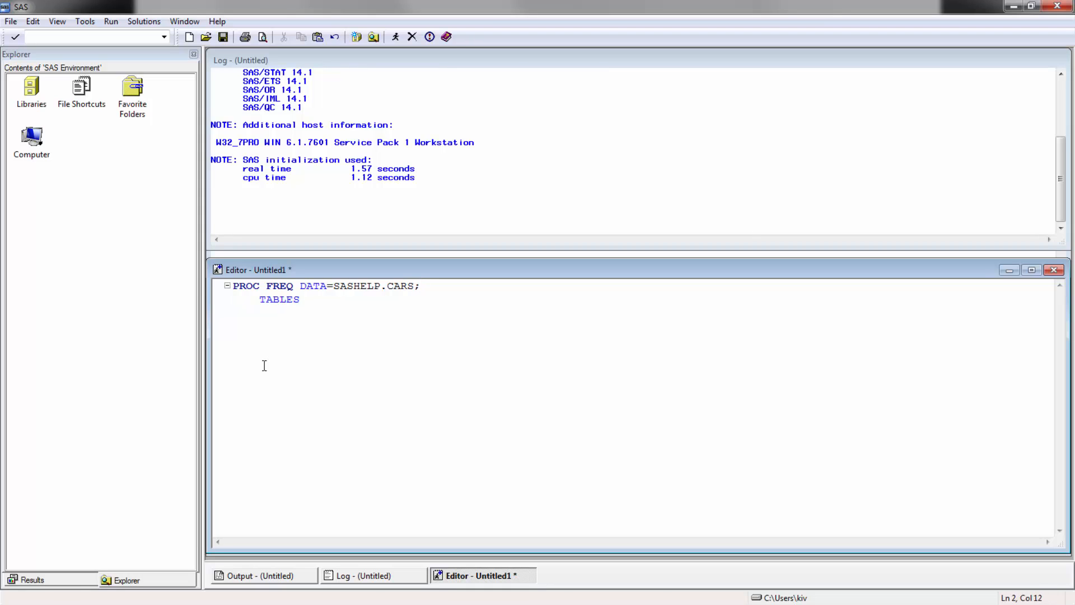
type("ORIGIN;")
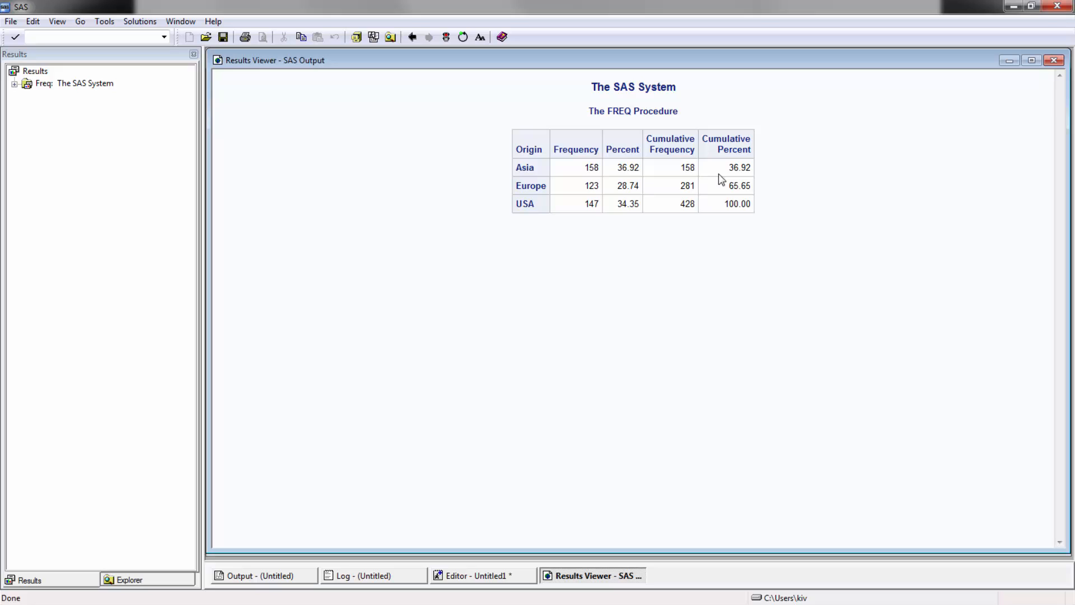
mouse_move(842, 305)
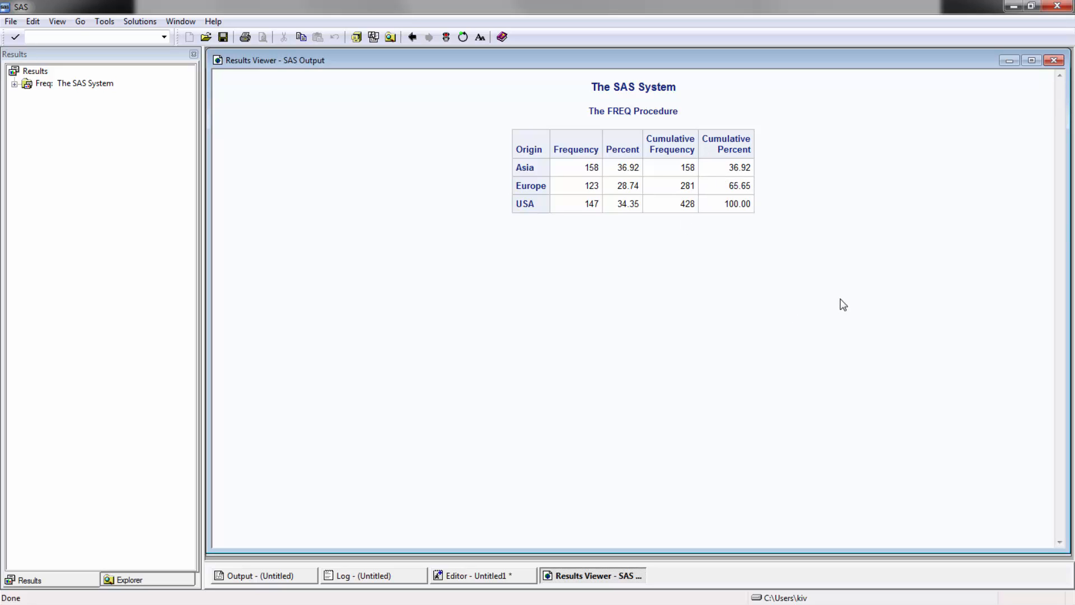
mouse_move(885, 267)
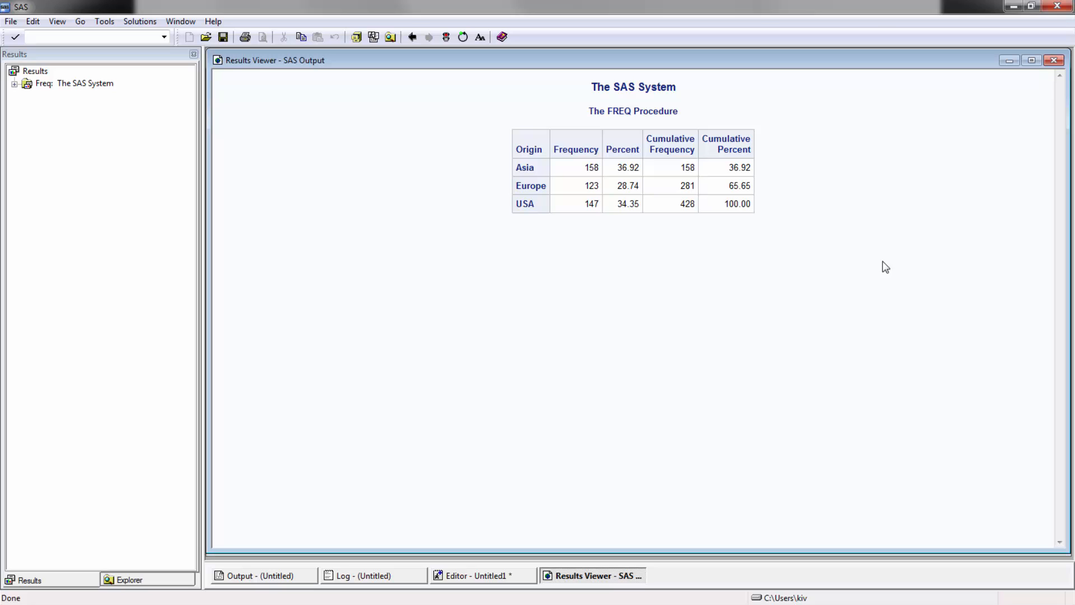
mouse_move(537, 186)
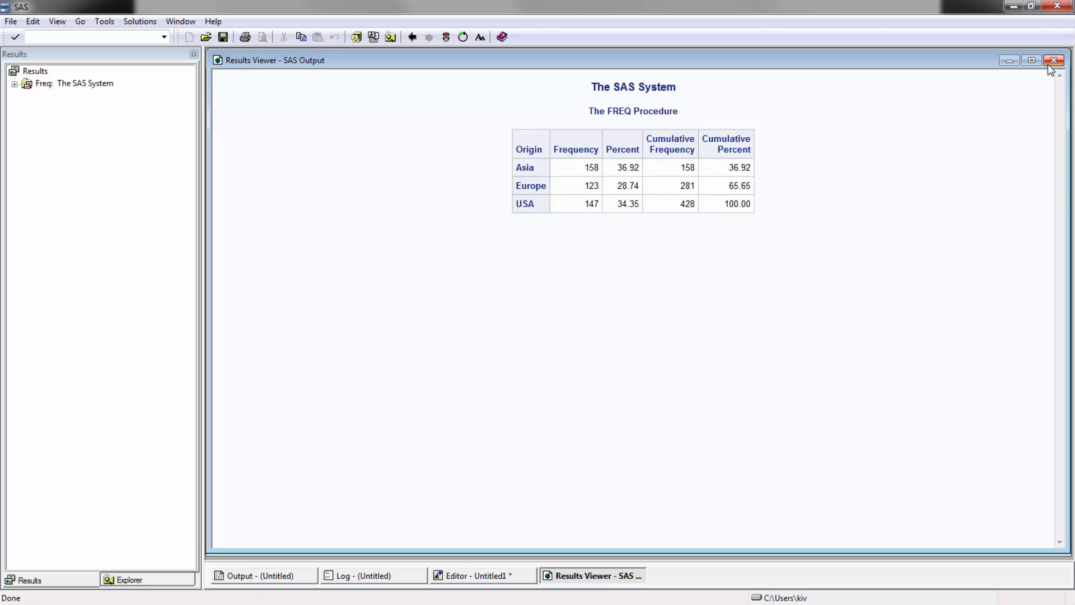
Close the results and title the Origin step "Origin Freq - One way".
left_click(1054, 60)
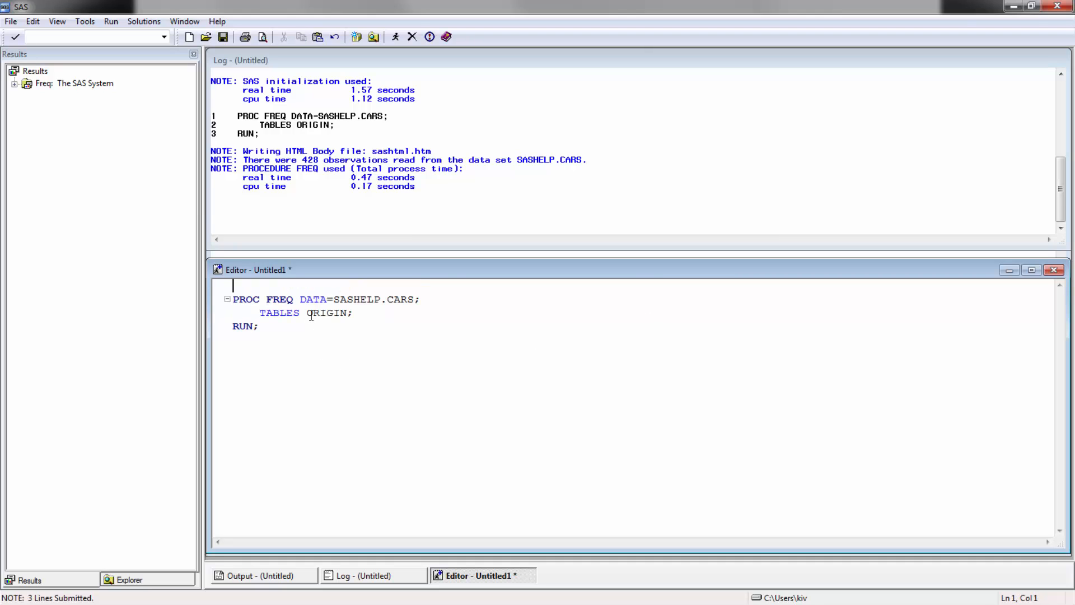
type("TITLE")
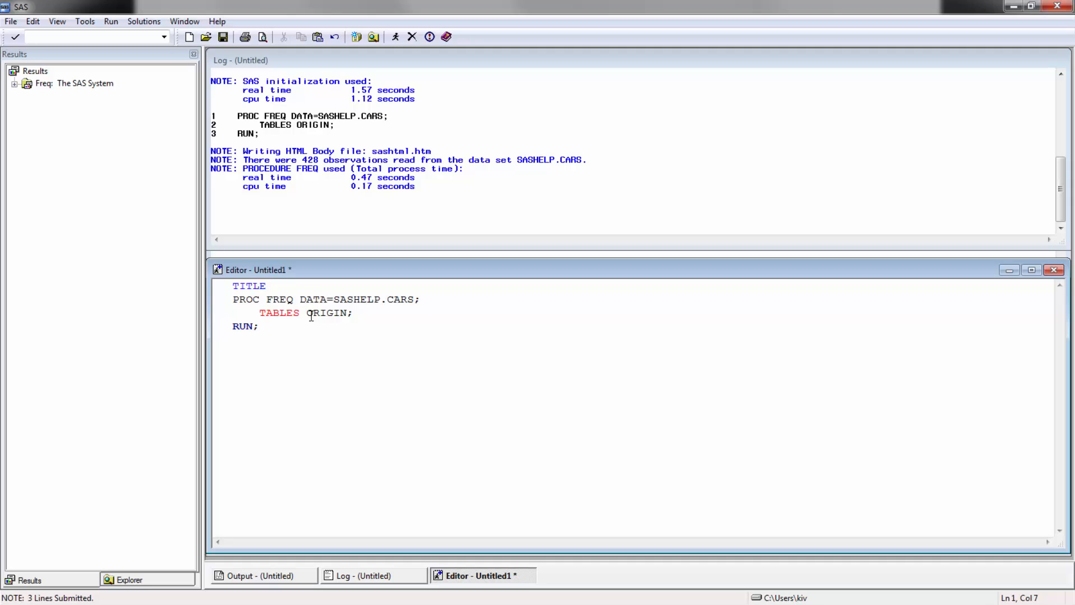
type("\"Origi")
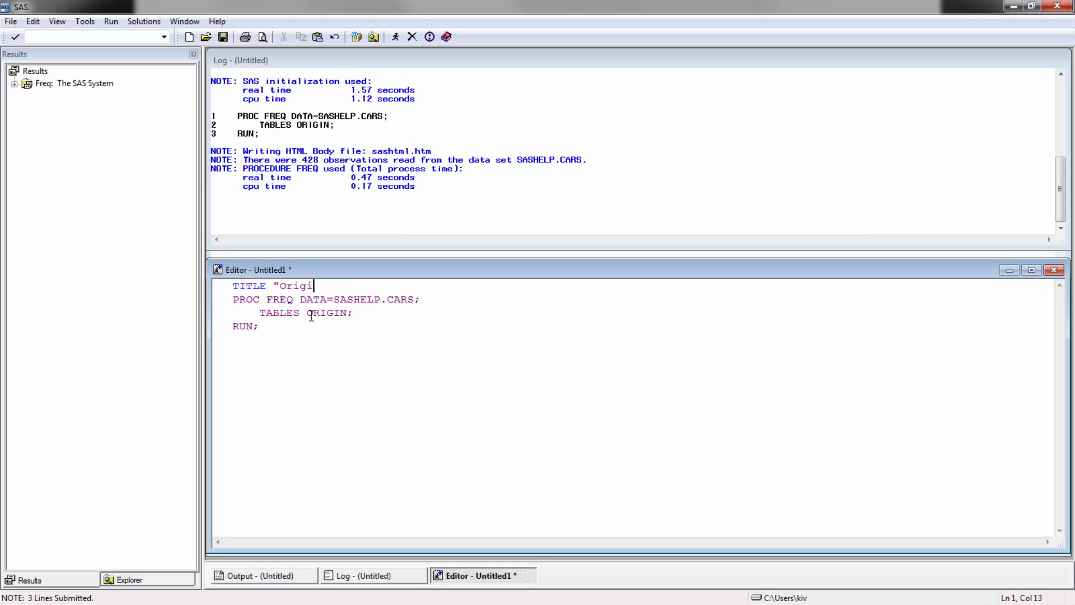
type("n Freq -")
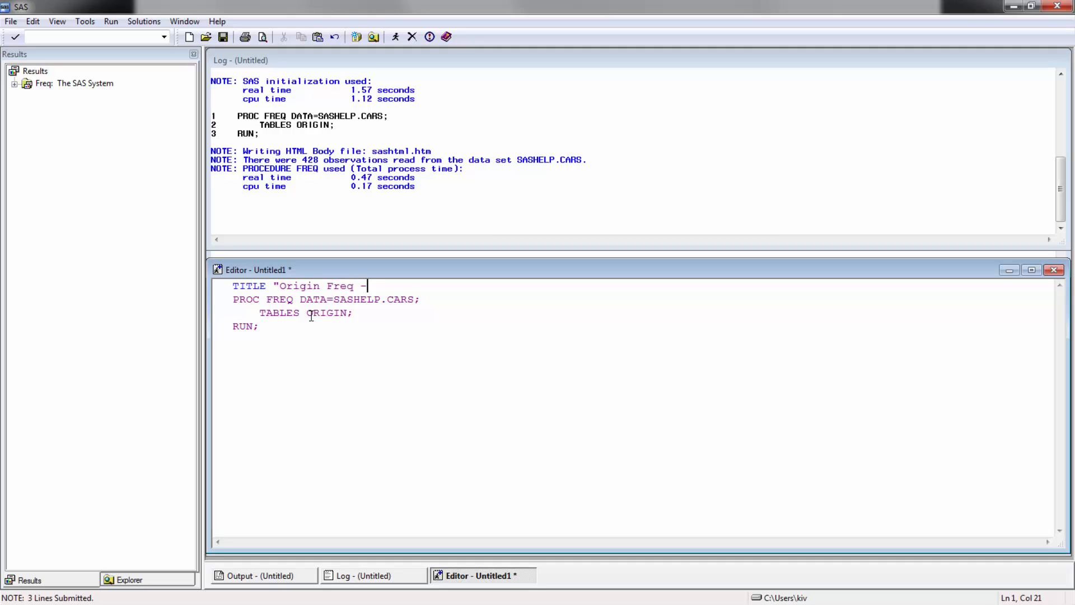
type("One way;")
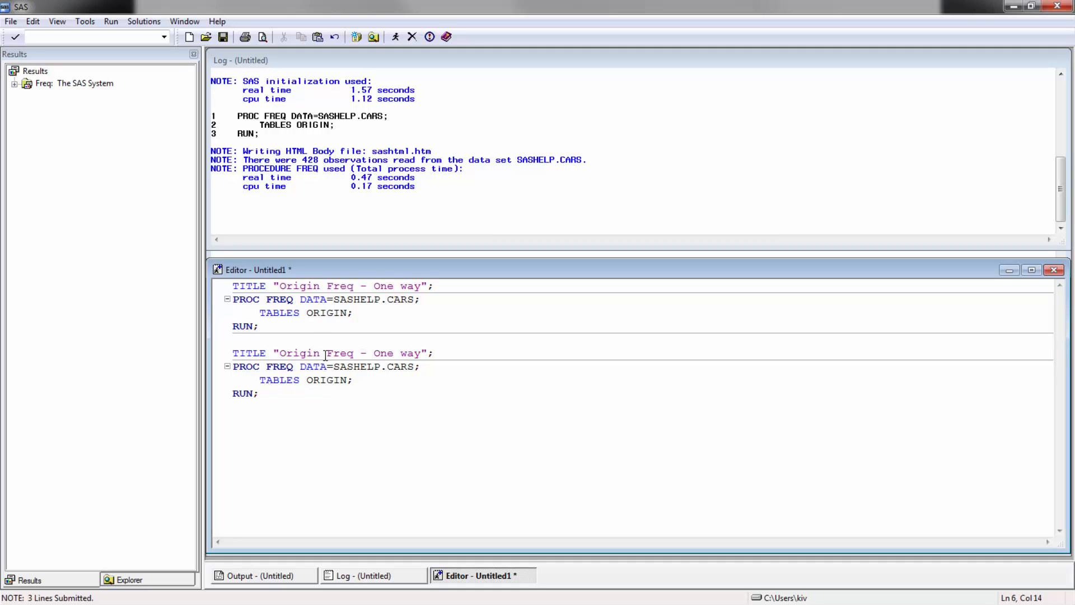
Retitle the copied step for origin and drivetrain and tabulate ORIGIN DRIVETRAIN.
type("and d")
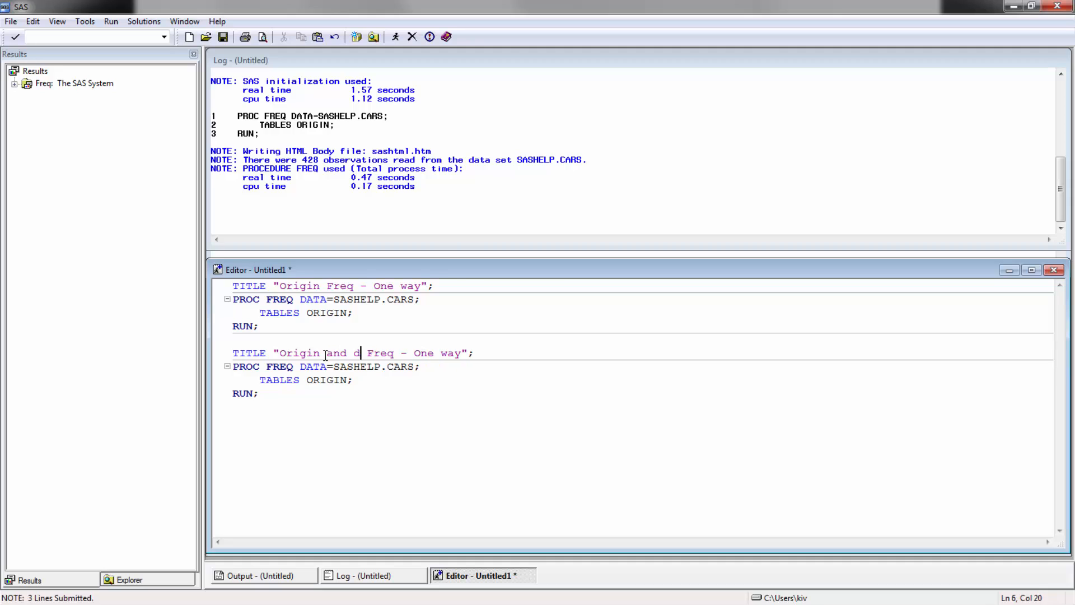
type("rivetrain")
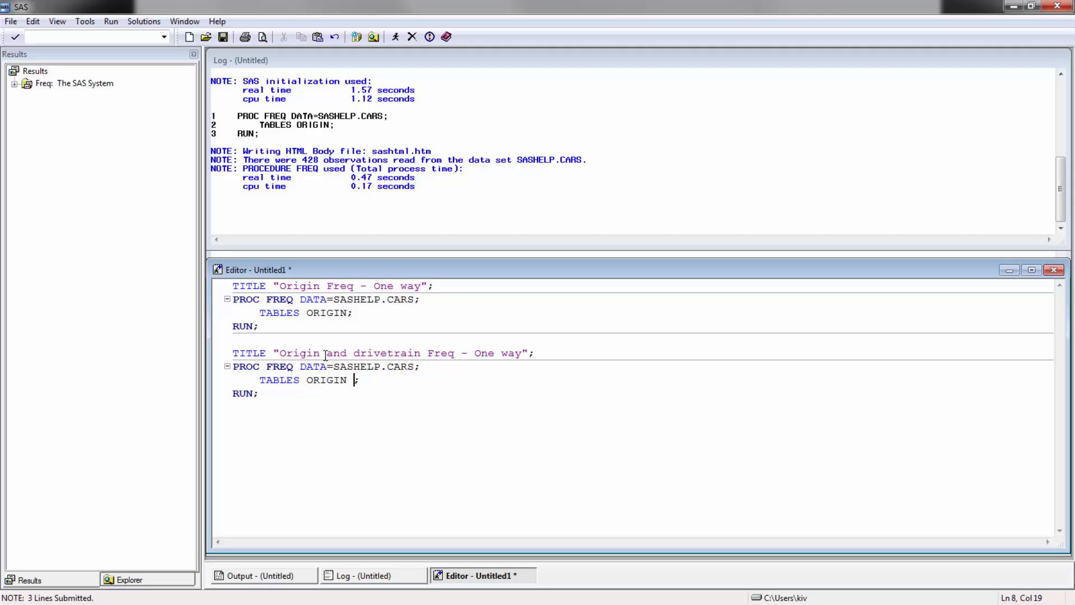
type("DRIVE T")
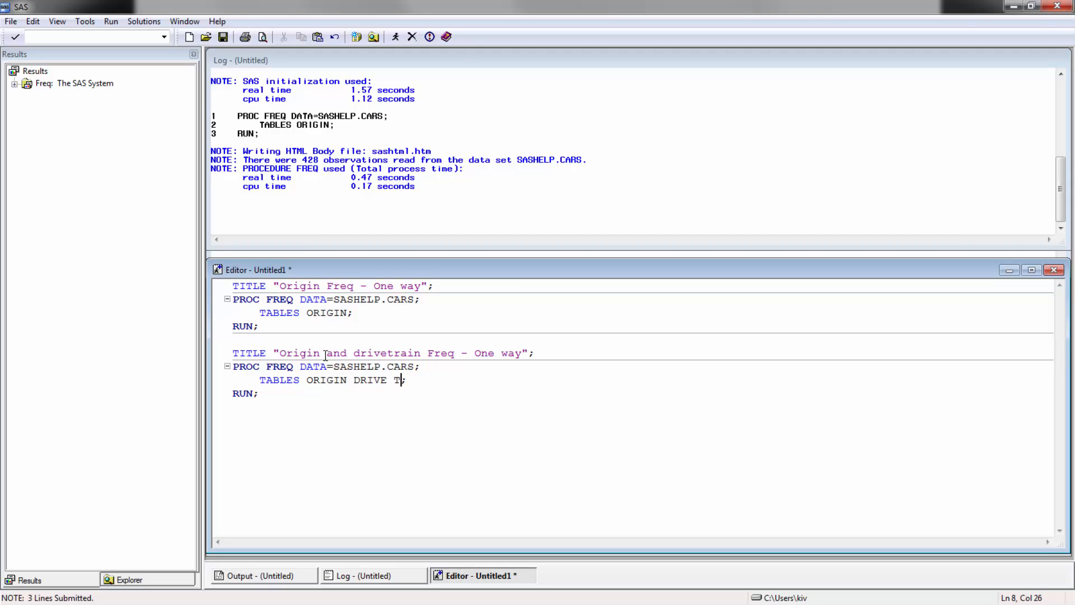
type("RAIN")
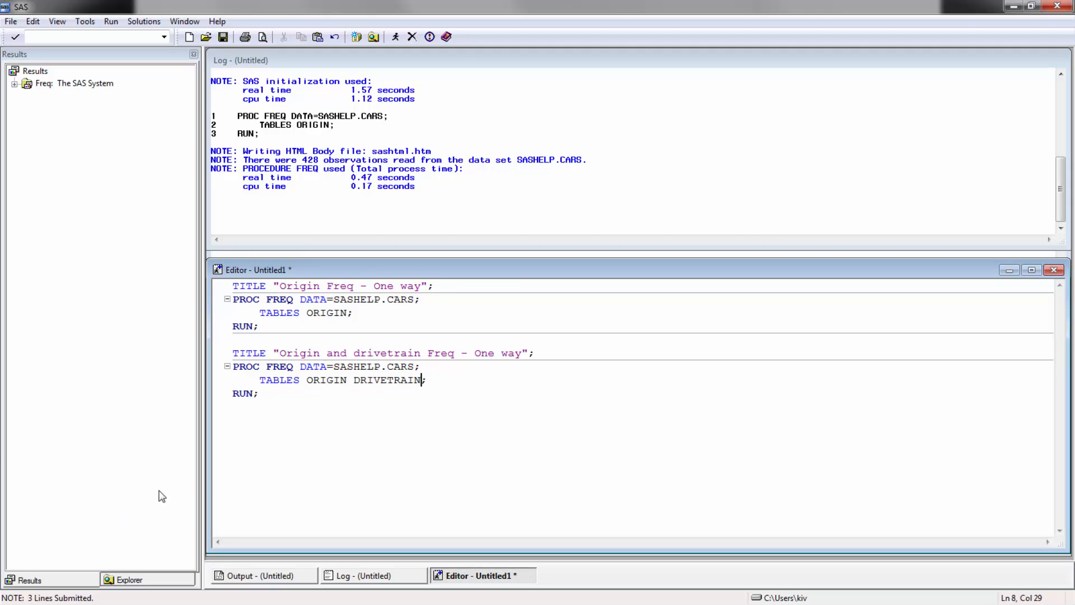
Submit both titled steps to produce the Origin and DriveTrain frequency tables.
left_click(396, 37)
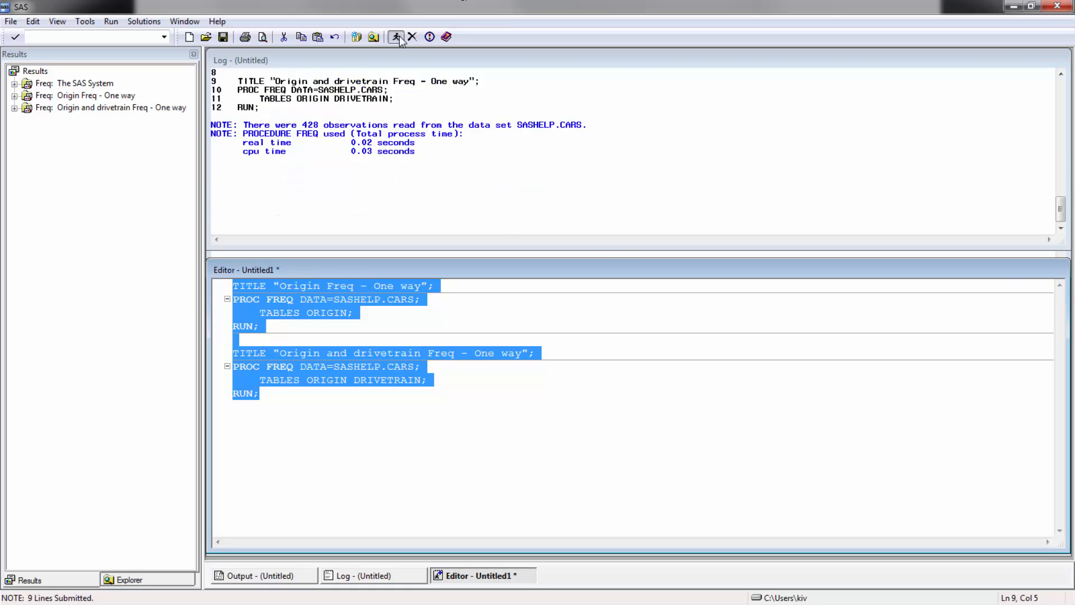
left_click(396, 37)
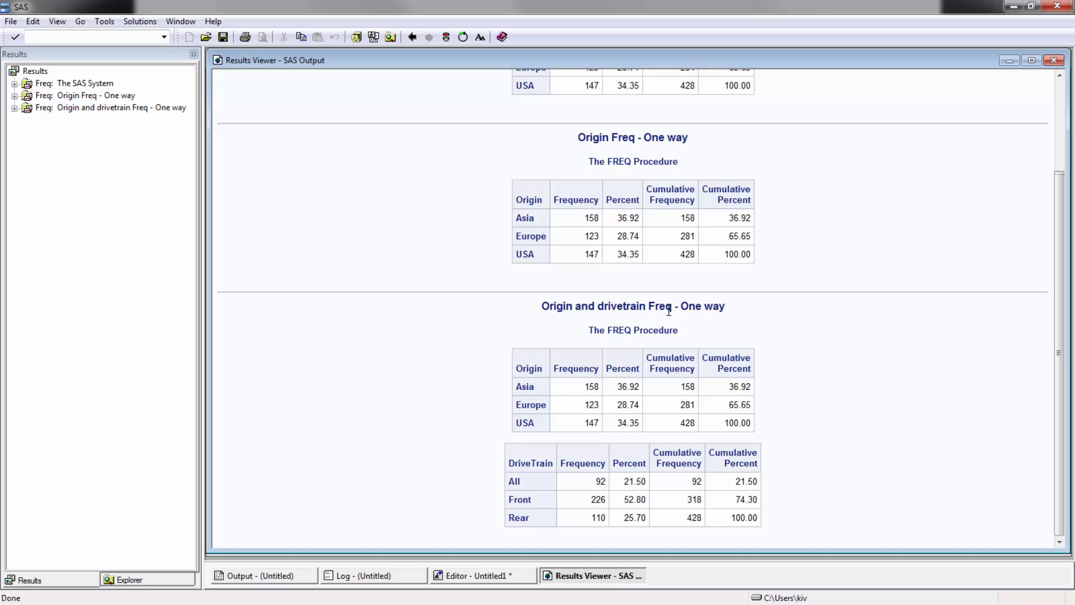
mouse_move(704, 337)
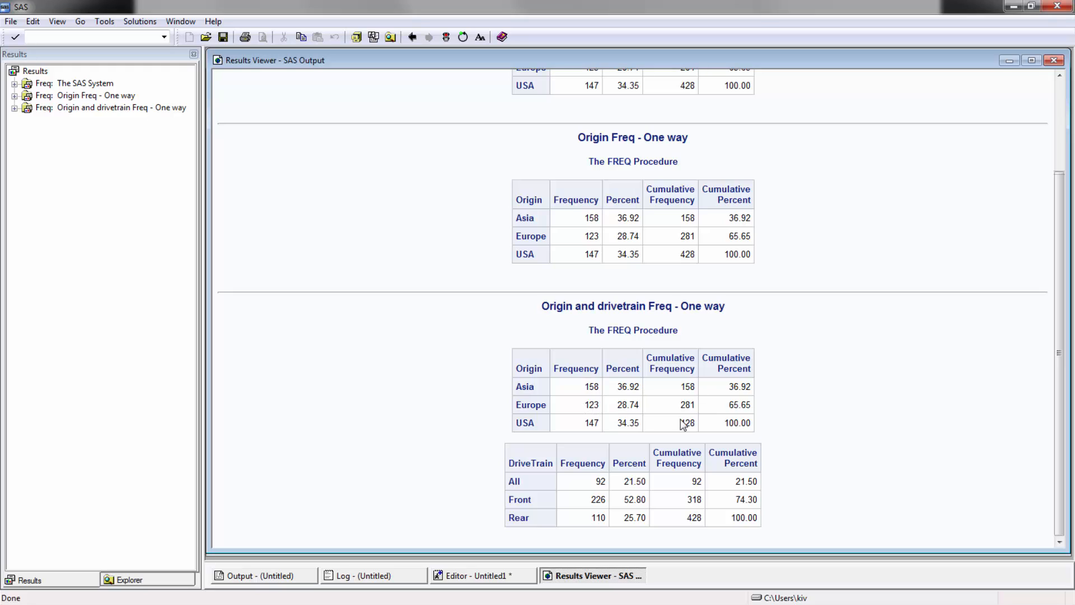
mouse_move(541, 530)
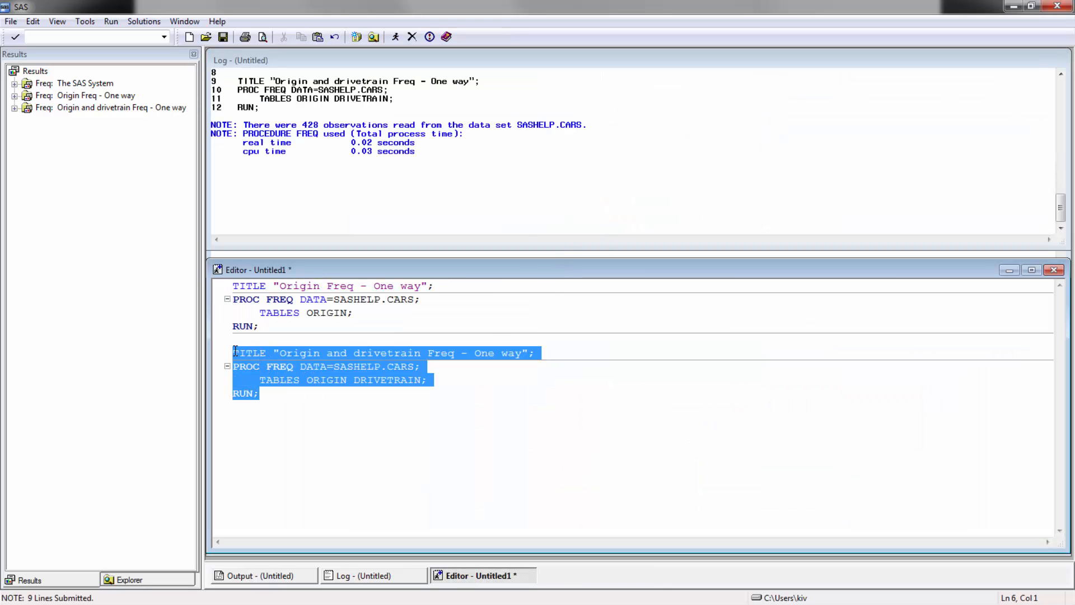
Place the cursor in the second PROC FREQ block to begin the ORIGIN*DRIVETRAIN edit.
left_click(281, 393)
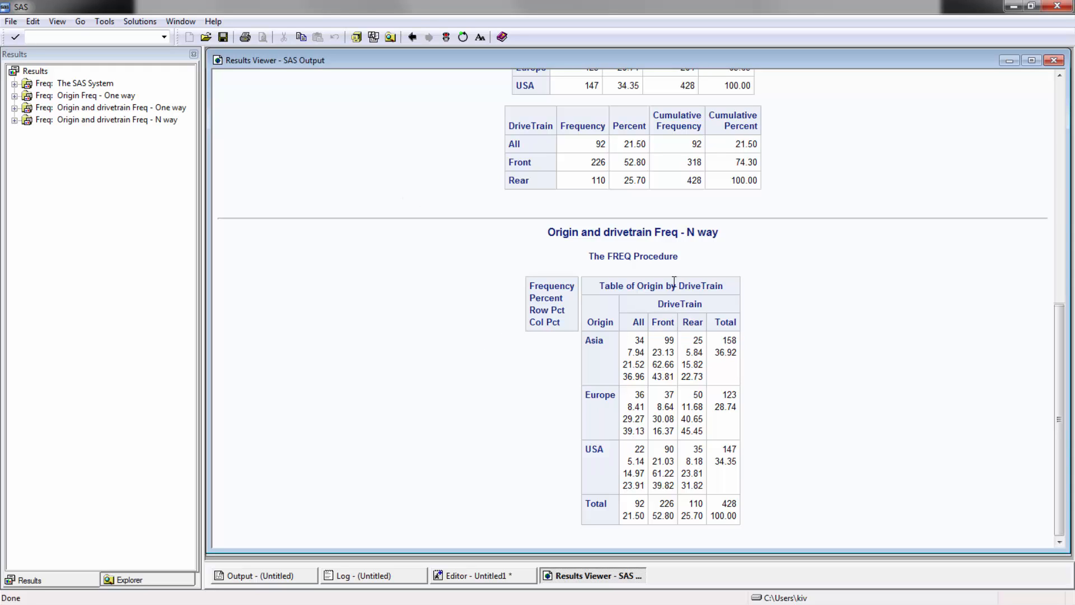
mouse_move(593, 340)
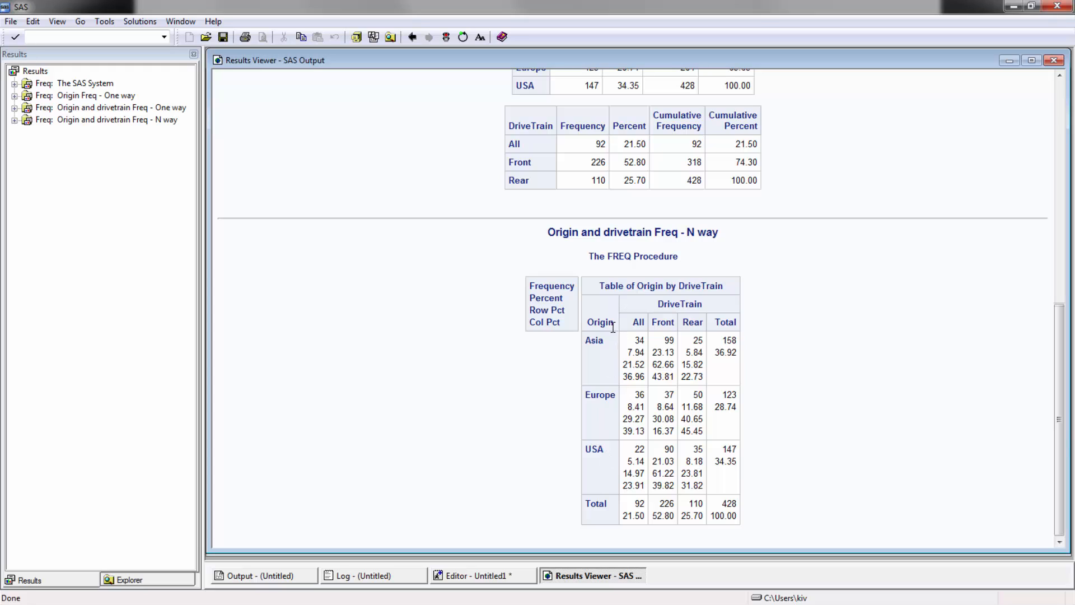
mouse_move(636, 337)
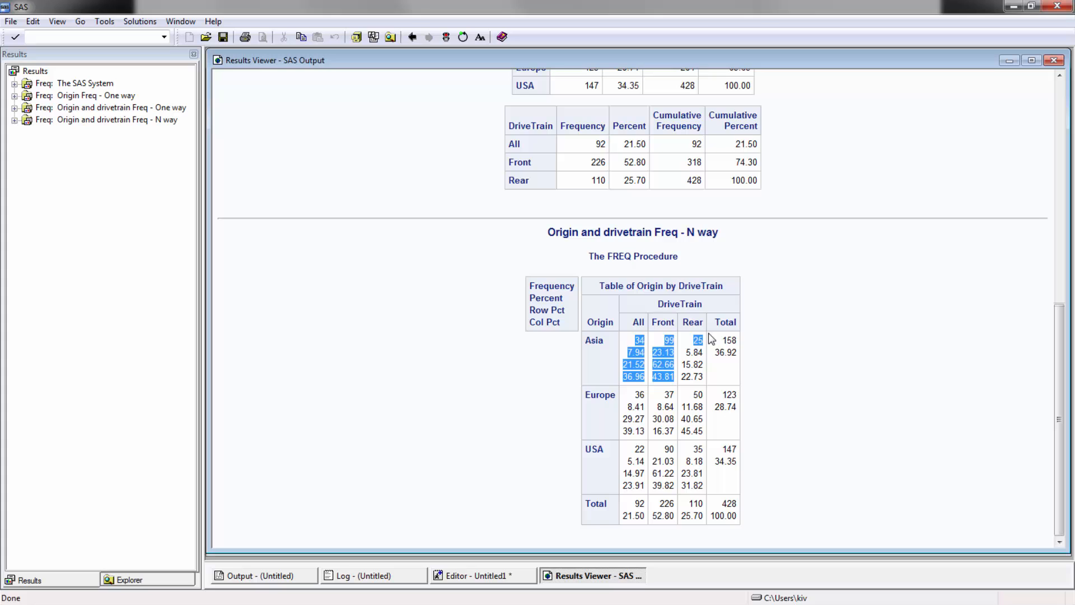
scroll("up", 3)
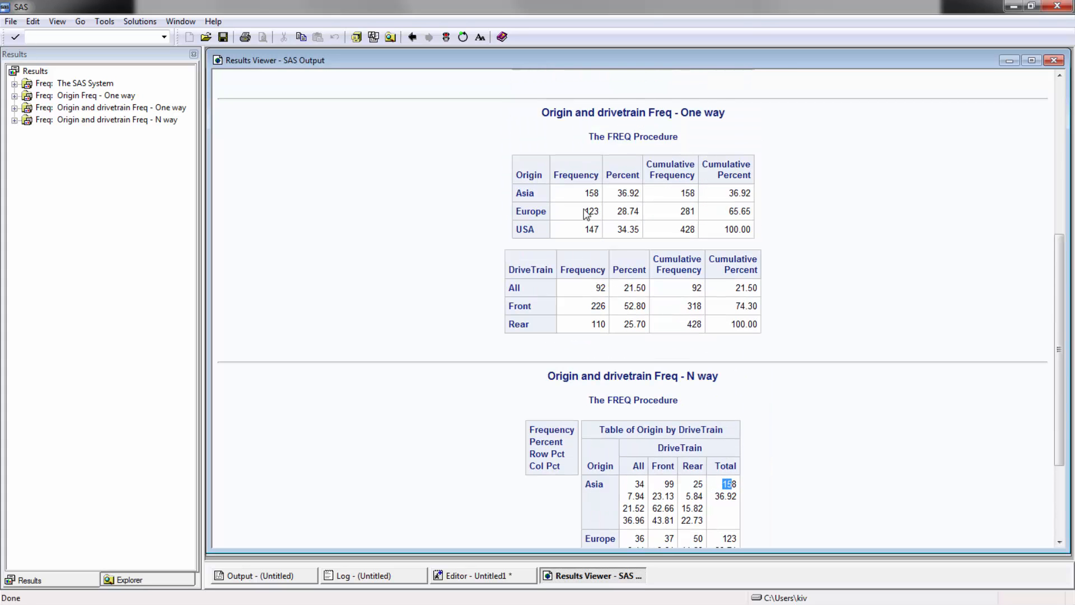
scroll("down", 3)
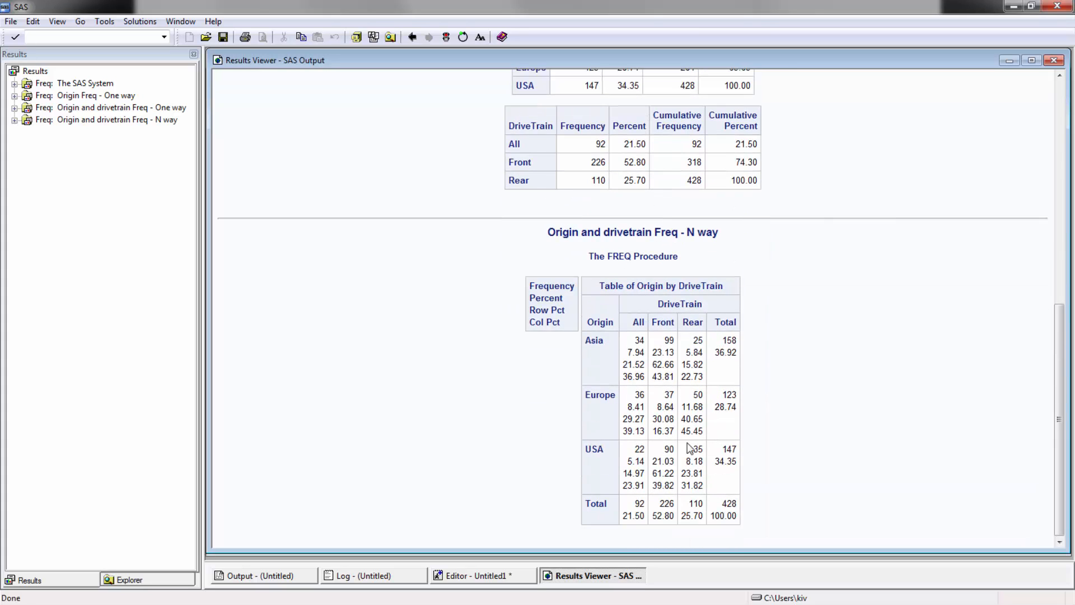
mouse_move(661, 578)
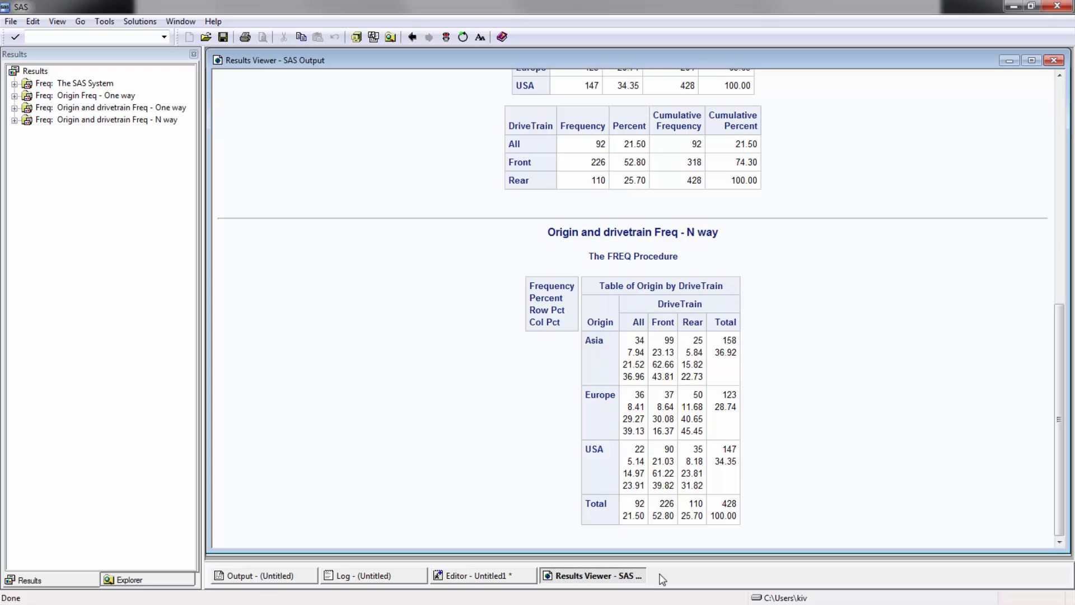
mouse_move(643, 352)
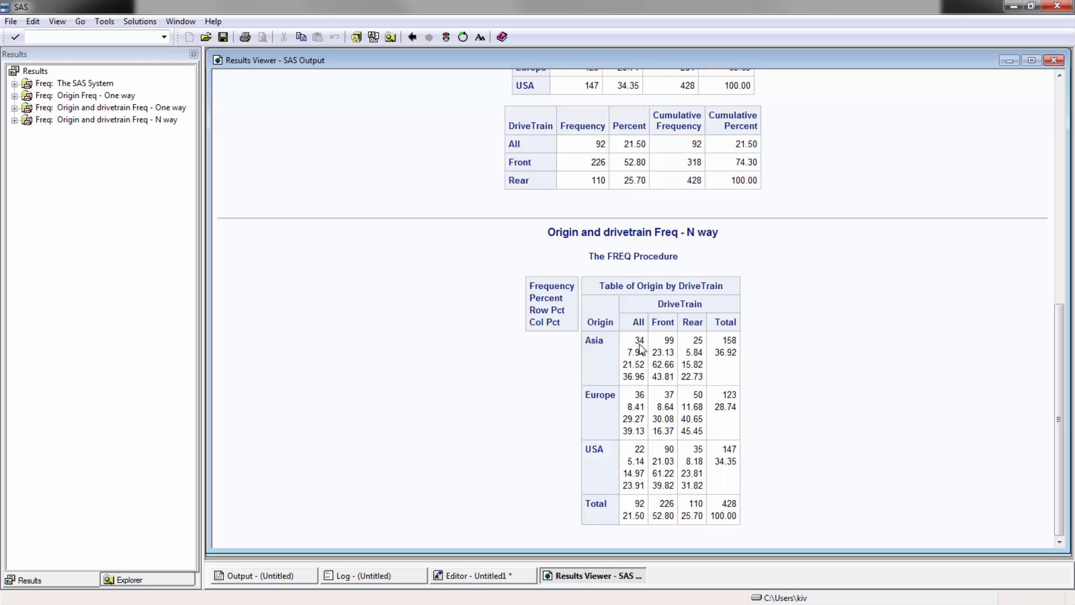
left_click(669, 340)
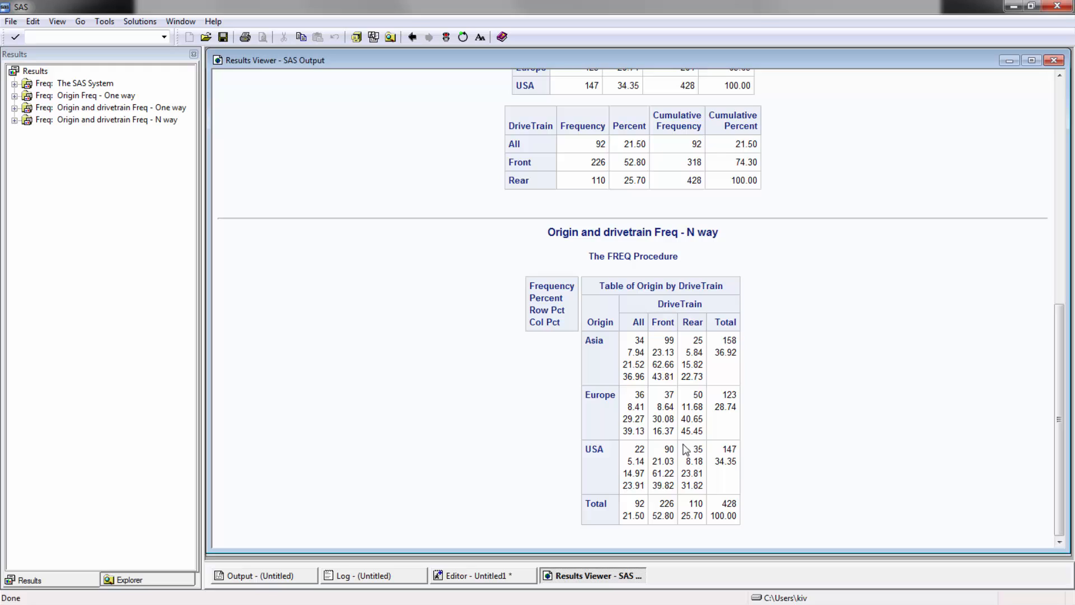
mouse_move(539, 320)
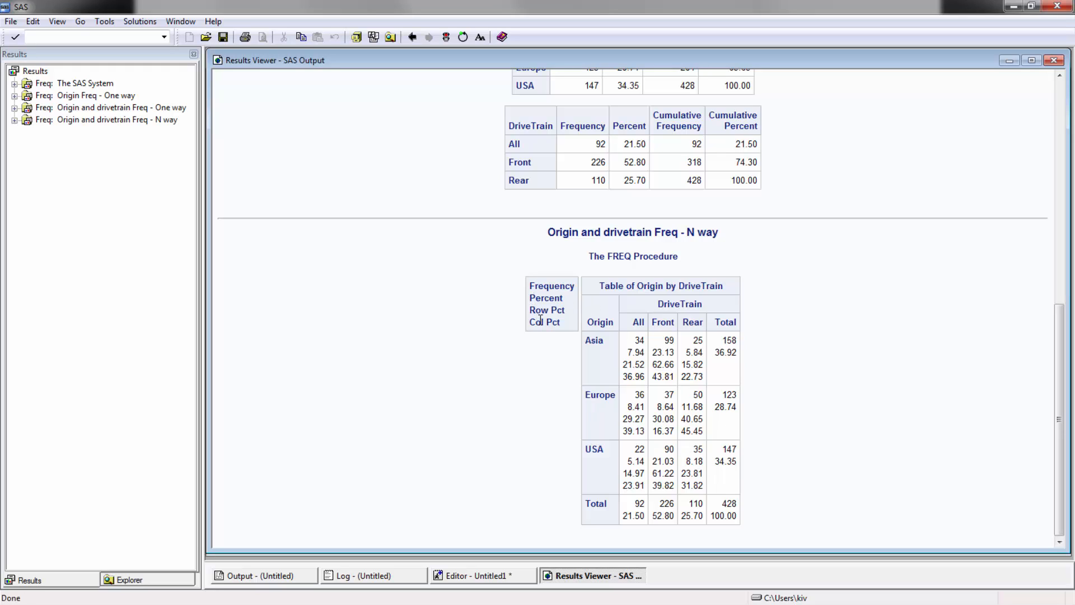
mouse_move(641, 341)
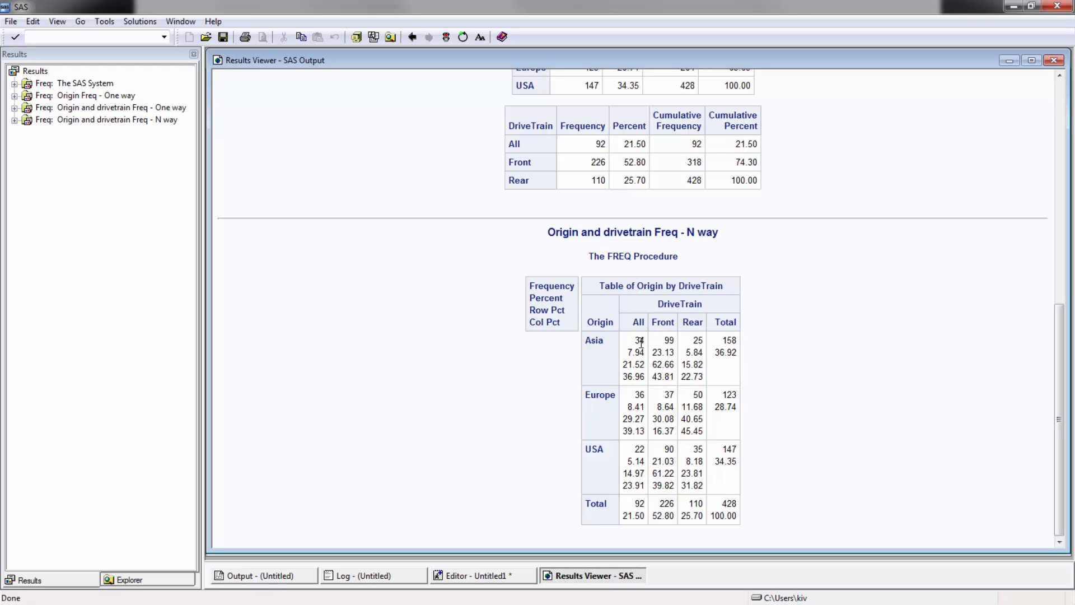
mouse_move(608, 345)
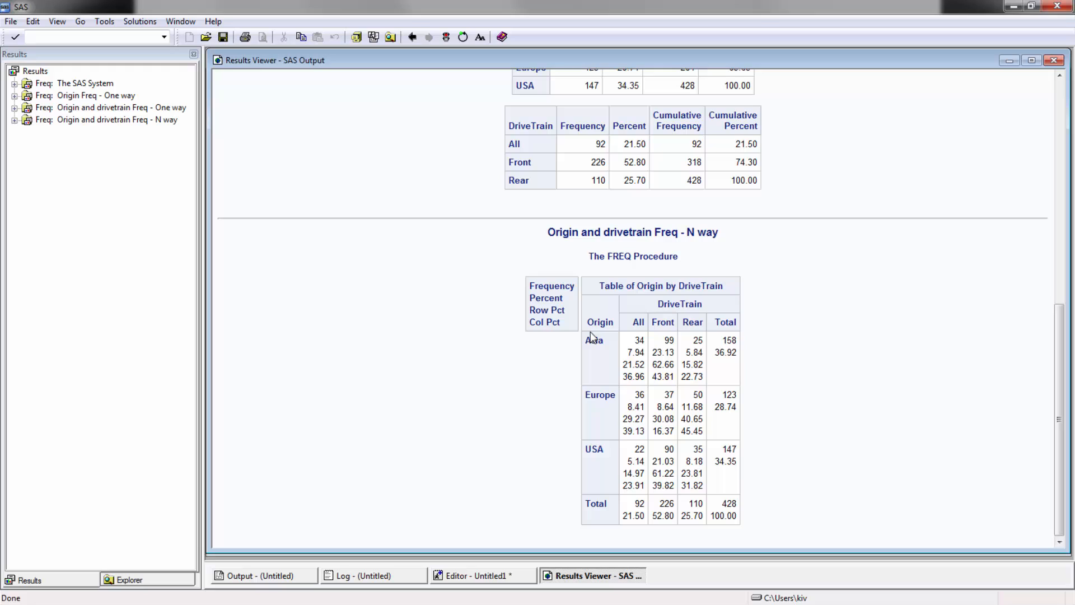
mouse_move(655, 285)
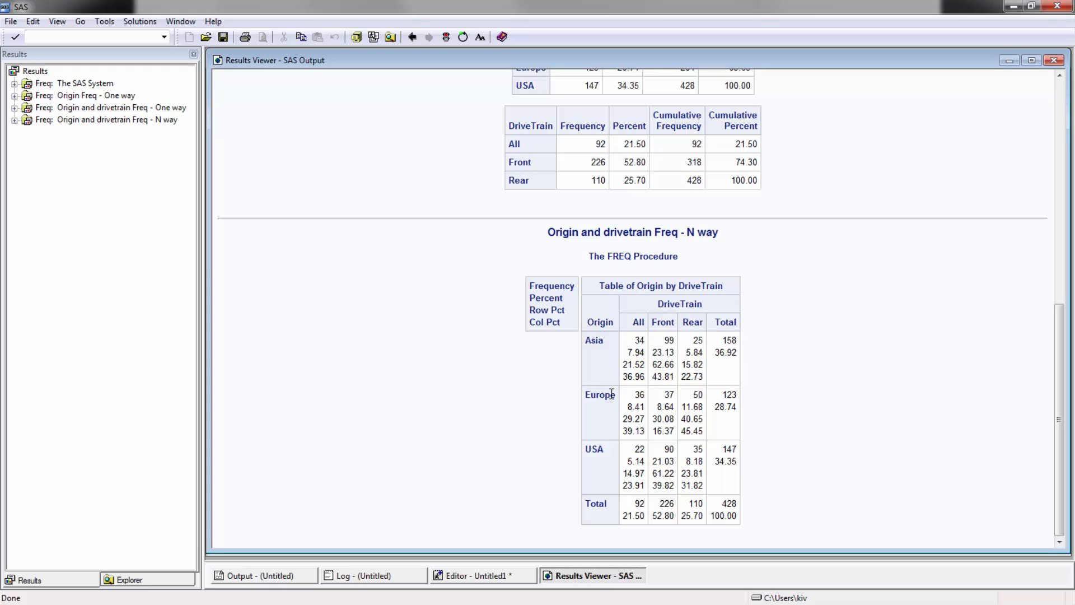
mouse_move(639, 408)
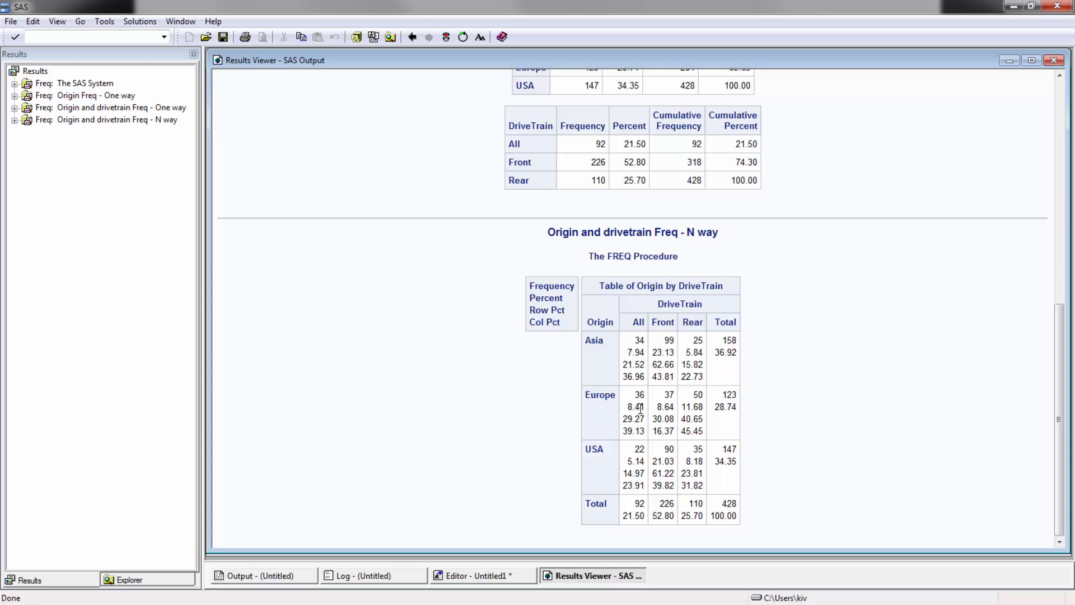
mouse_move(721, 355)
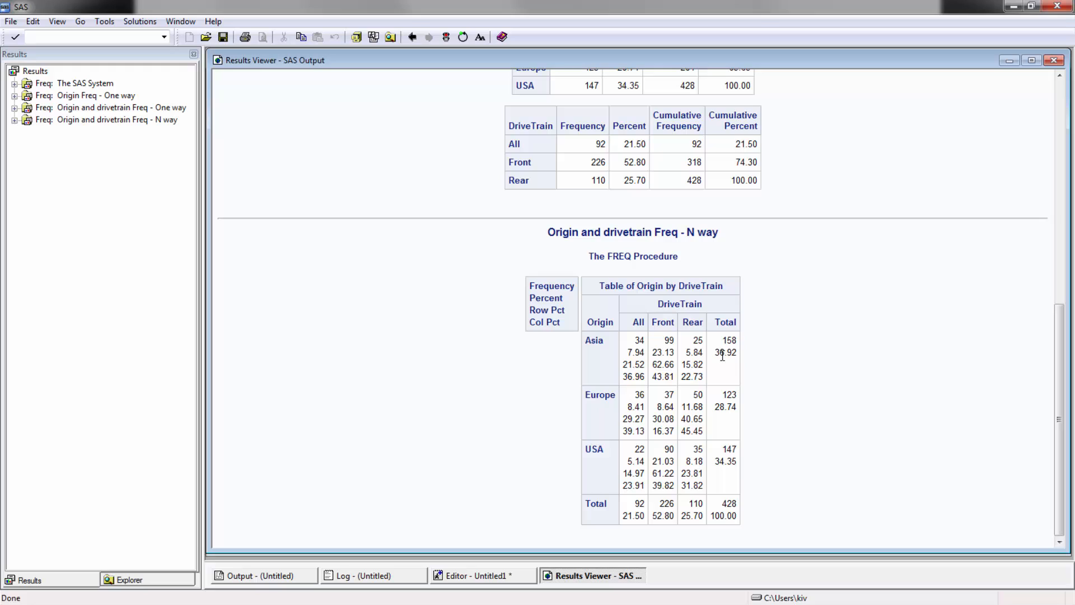
mouse_move(901, 354)
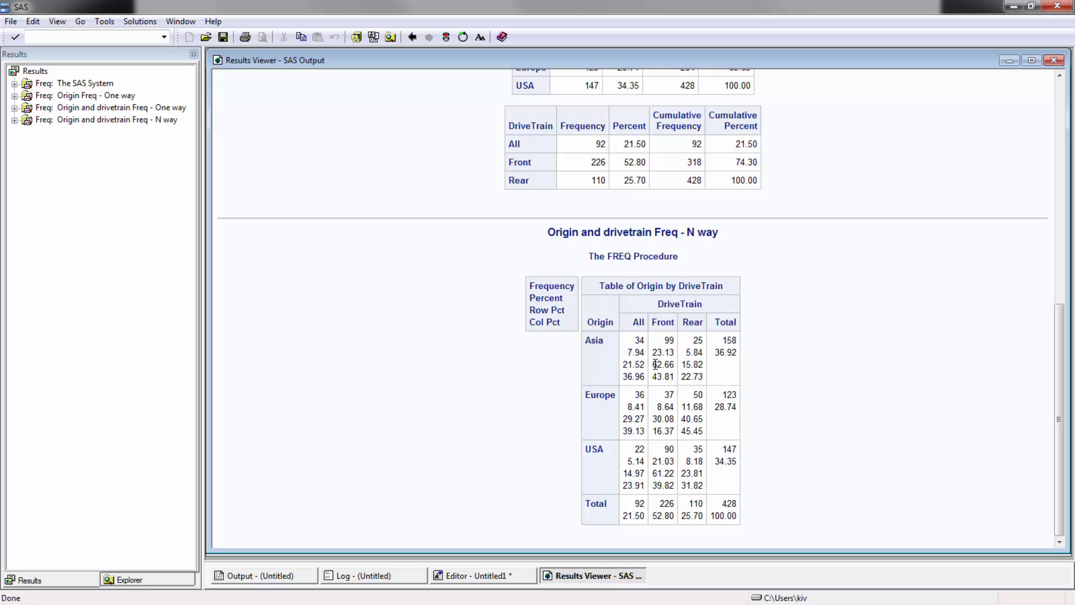
mouse_move(647, 345)
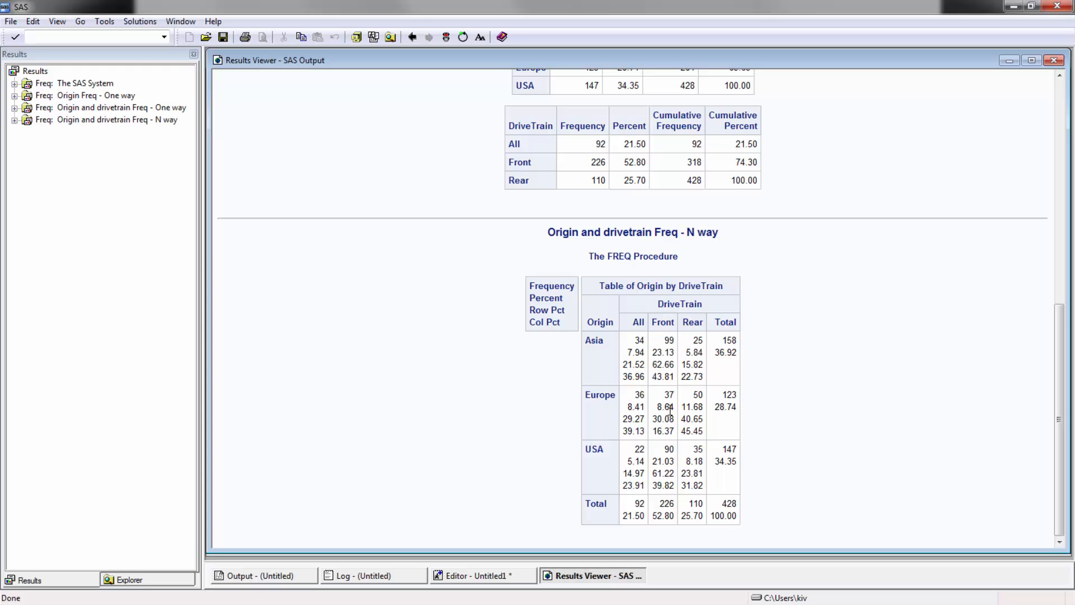
mouse_move(691, 463)
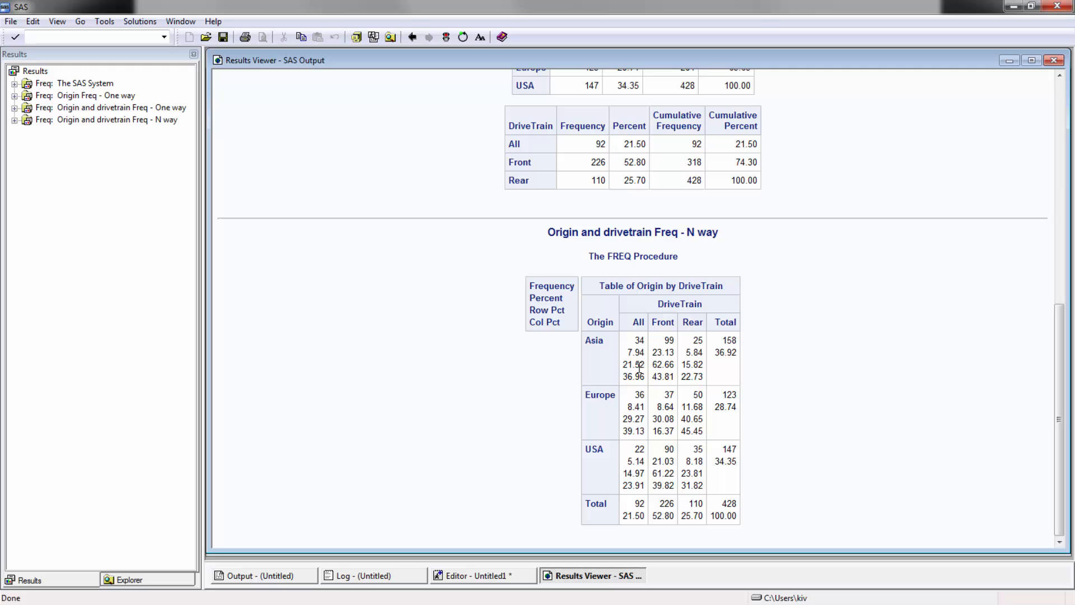
mouse_move(681, 450)
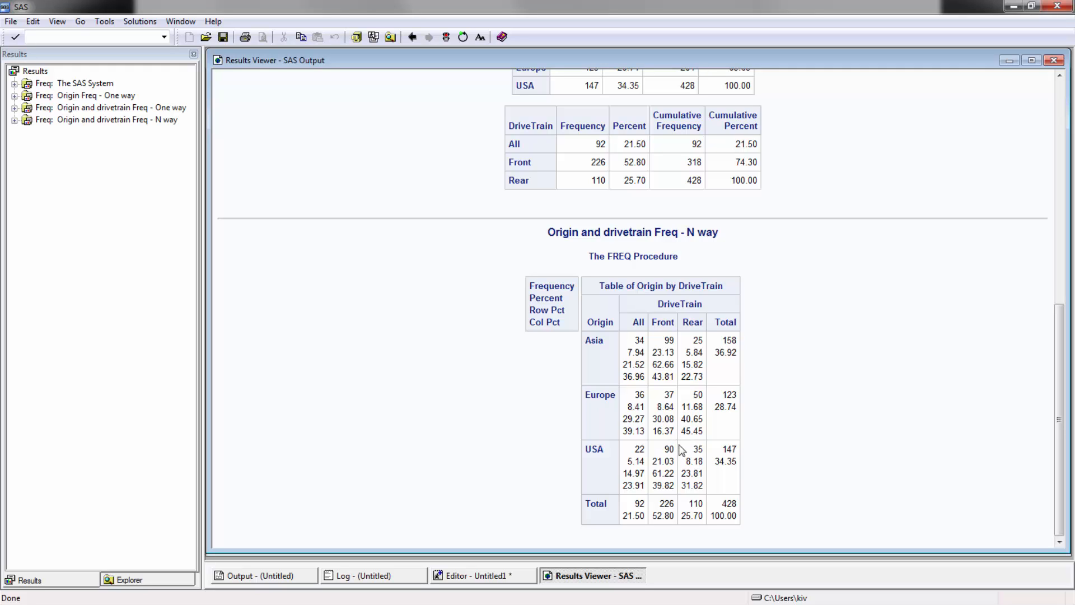
mouse_move(698, 430)
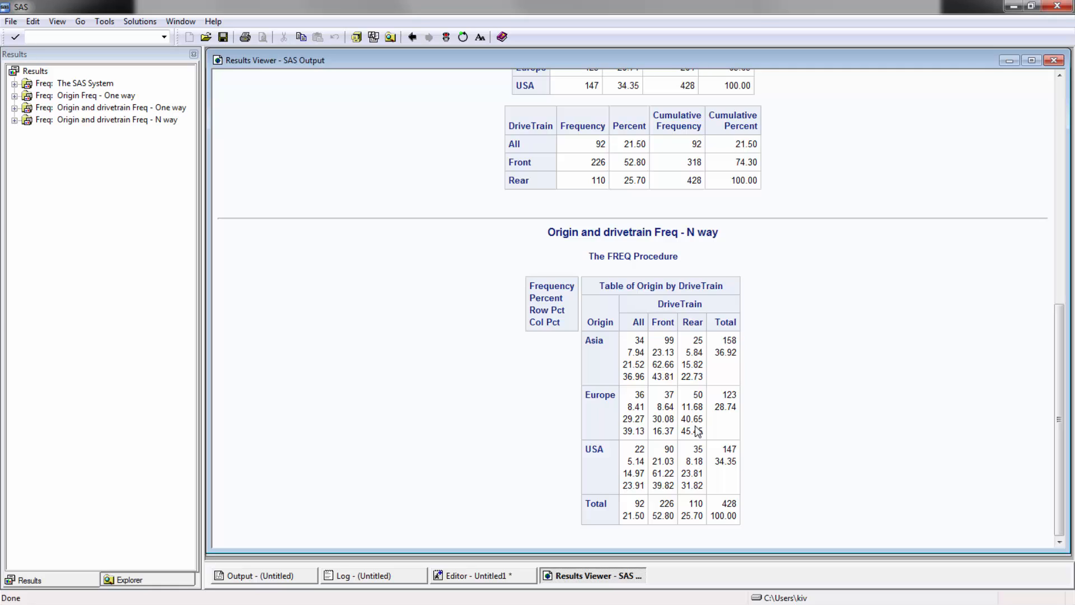
mouse_move(504, 521)
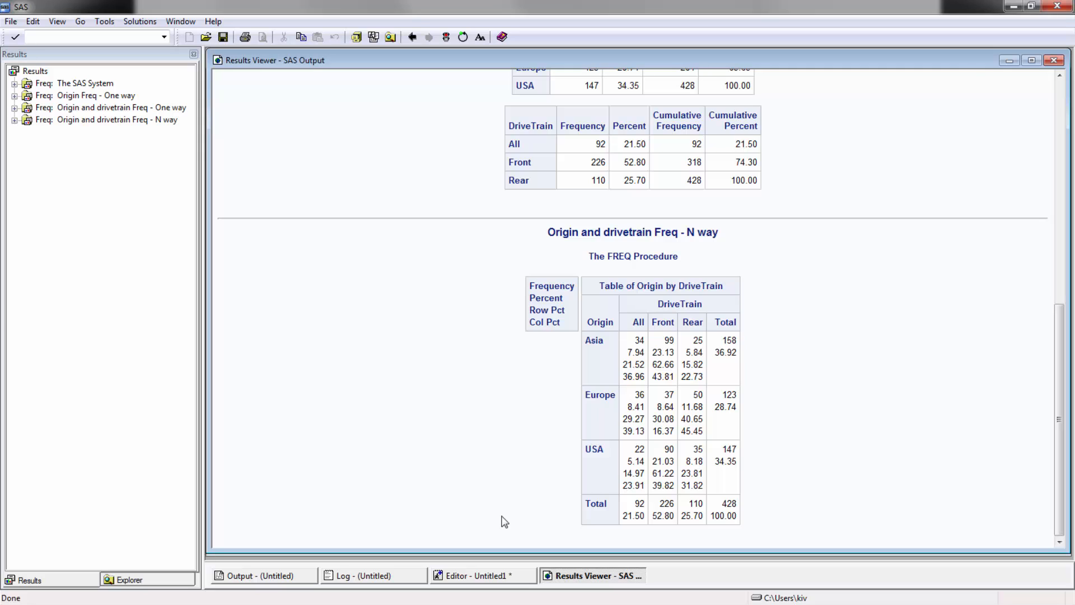
mouse_move(998, 92)
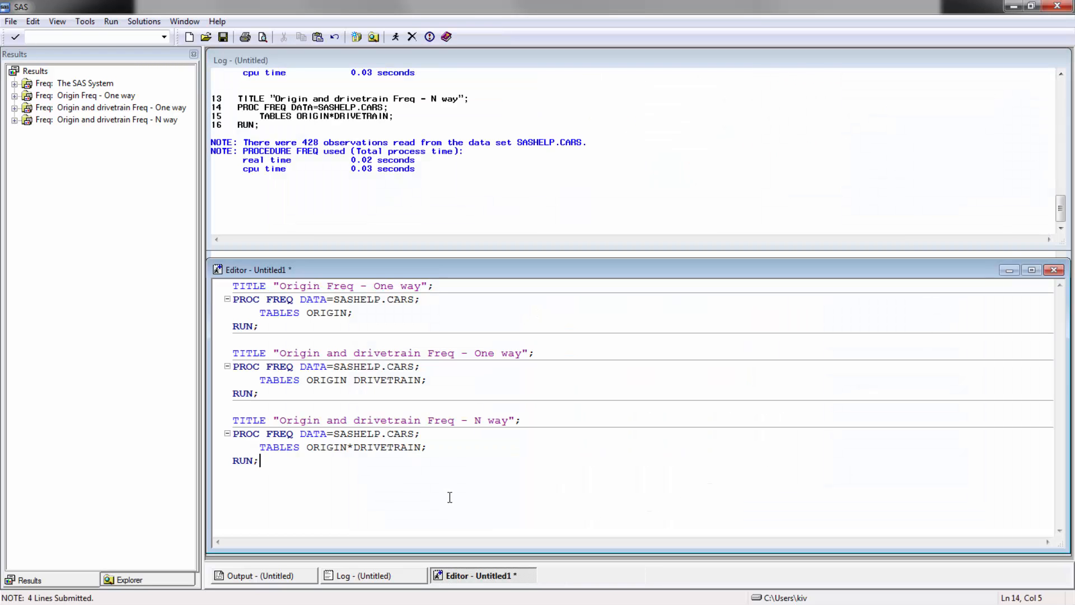
mouse_move(348, 478)
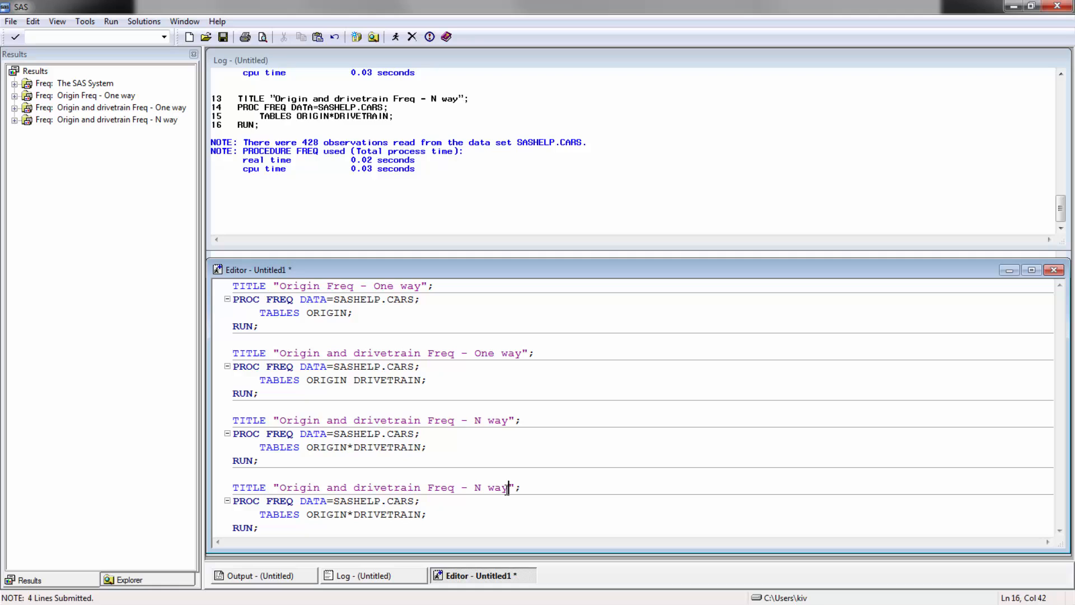
Append /OPTION LIST to the copied block's title and add the /LIST option.
type("OPTION LIST")
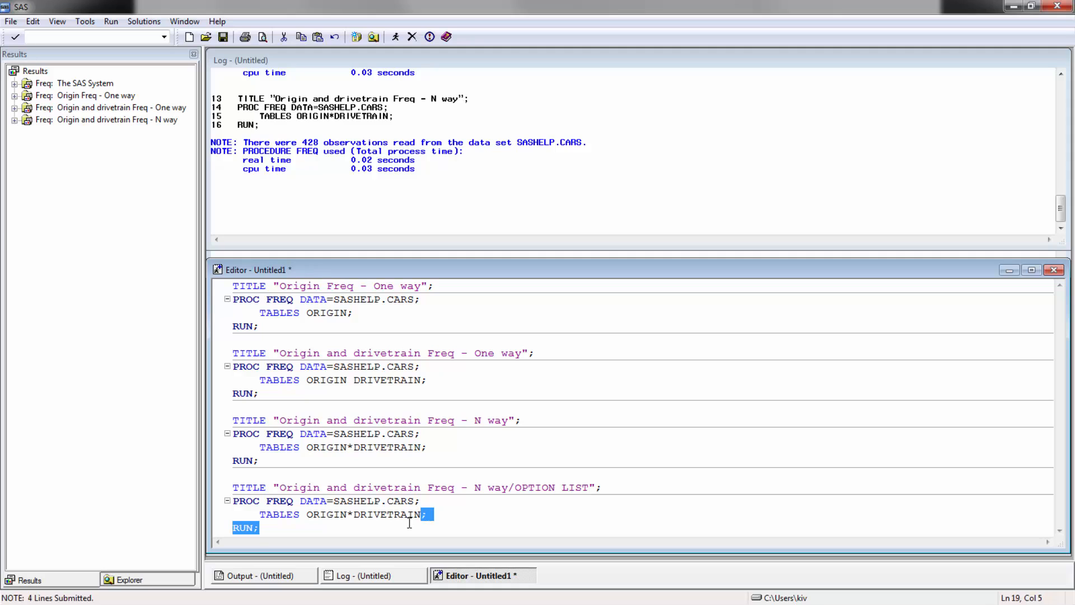
type("/LIST")
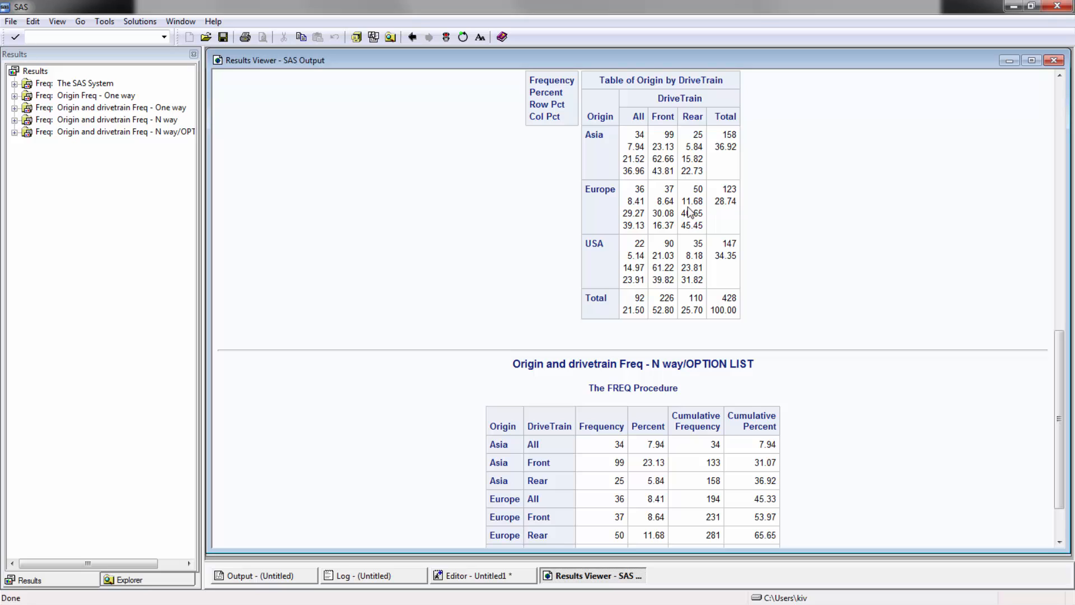
scroll("down", 3)
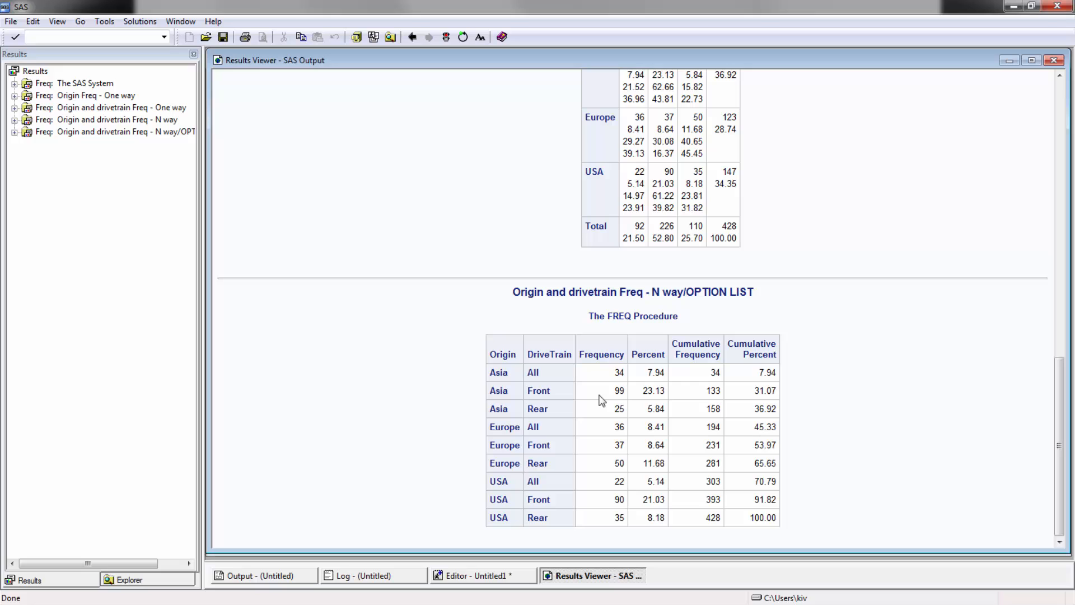
scroll("up", 3)
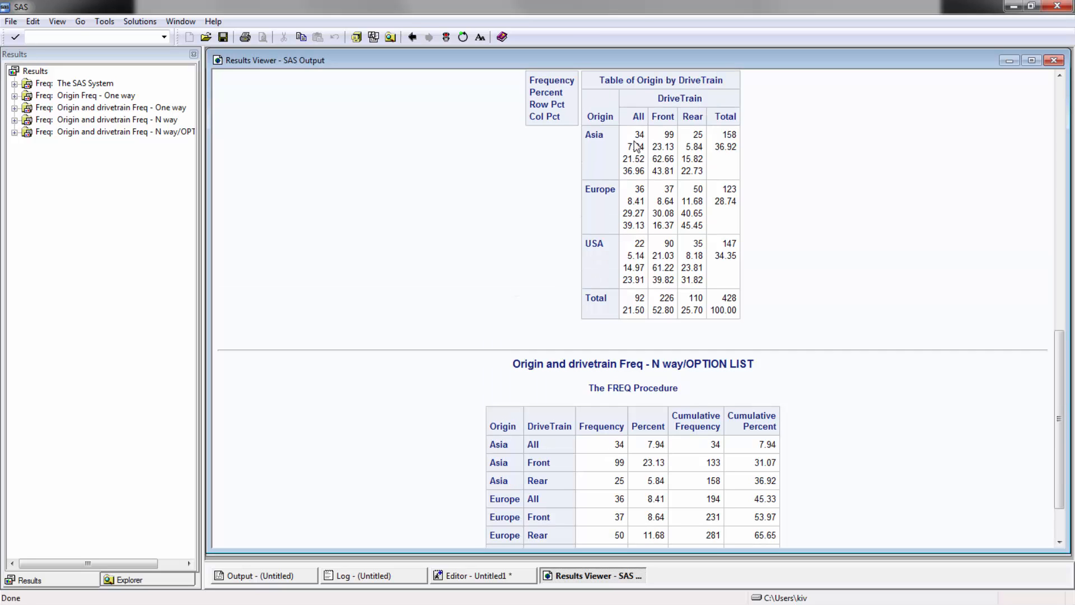
scroll("down", 3)
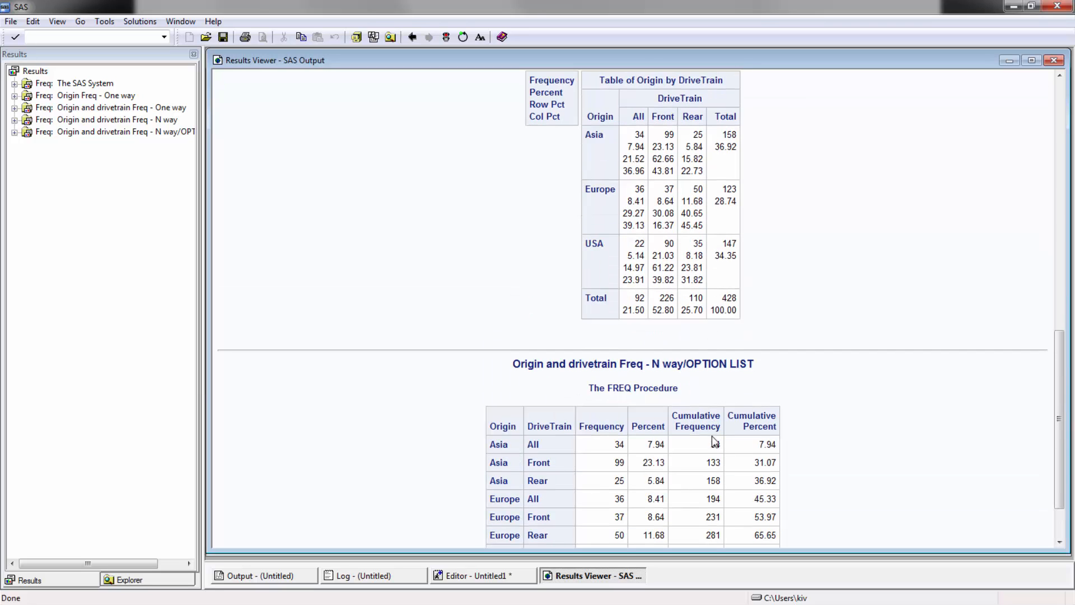
scroll("down", 3)
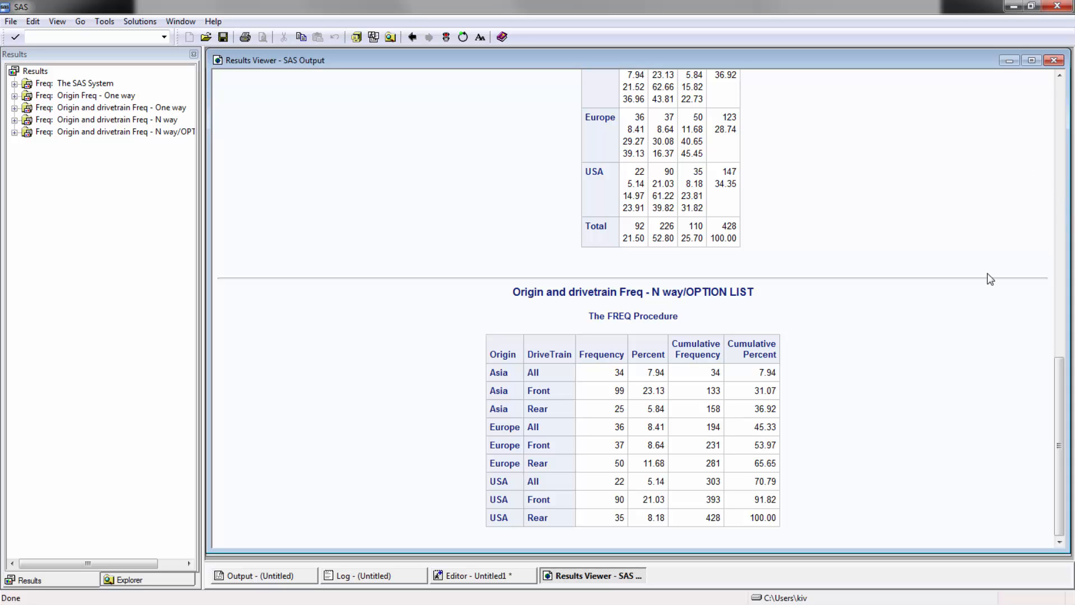
mouse_move(984, 288)
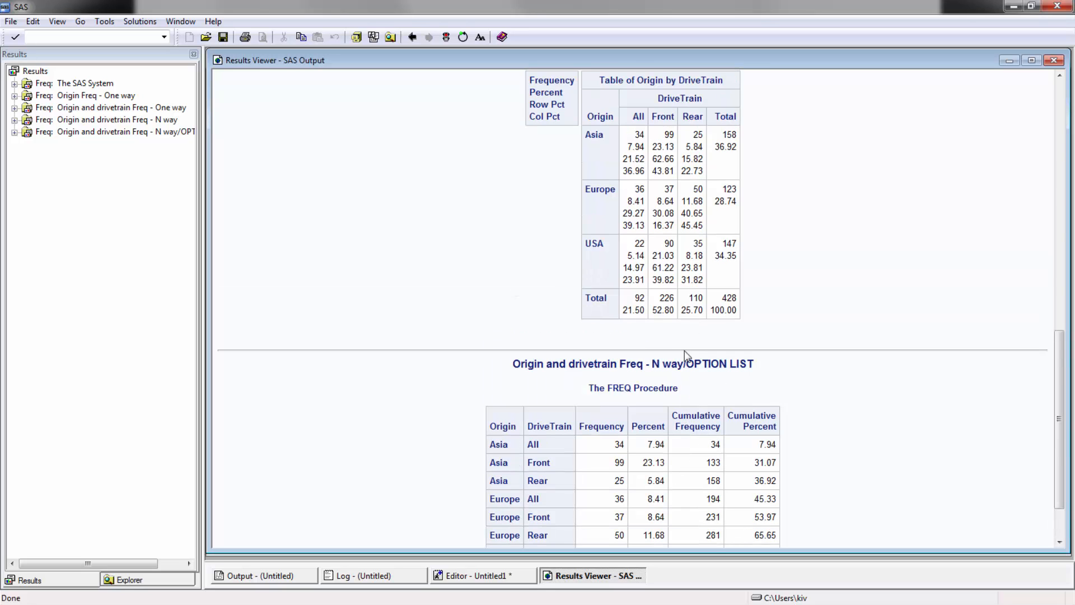
scroll("down", 3)
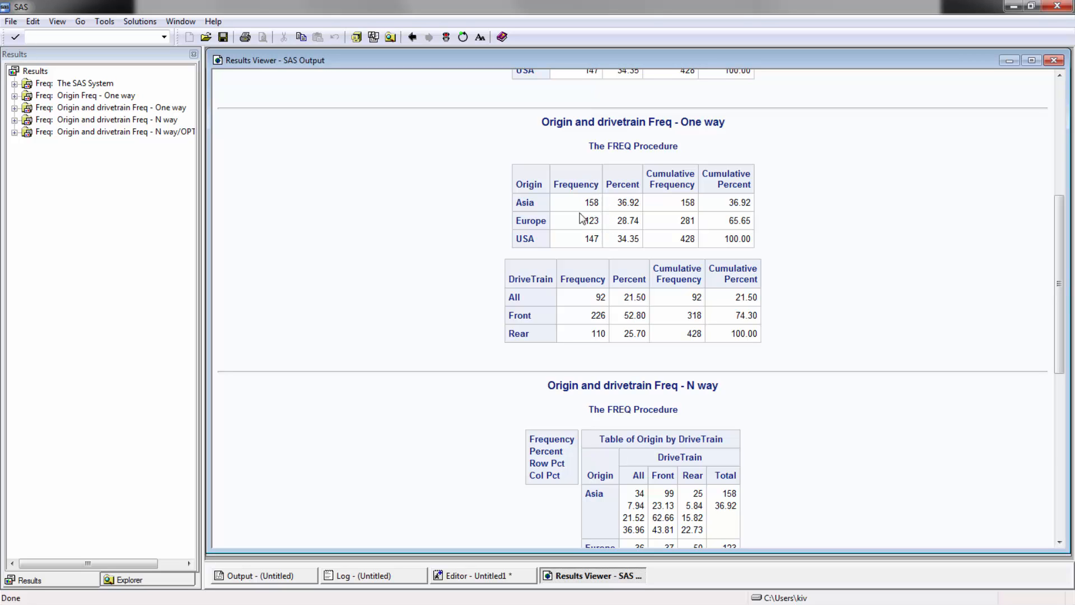
scroll("down", 3)
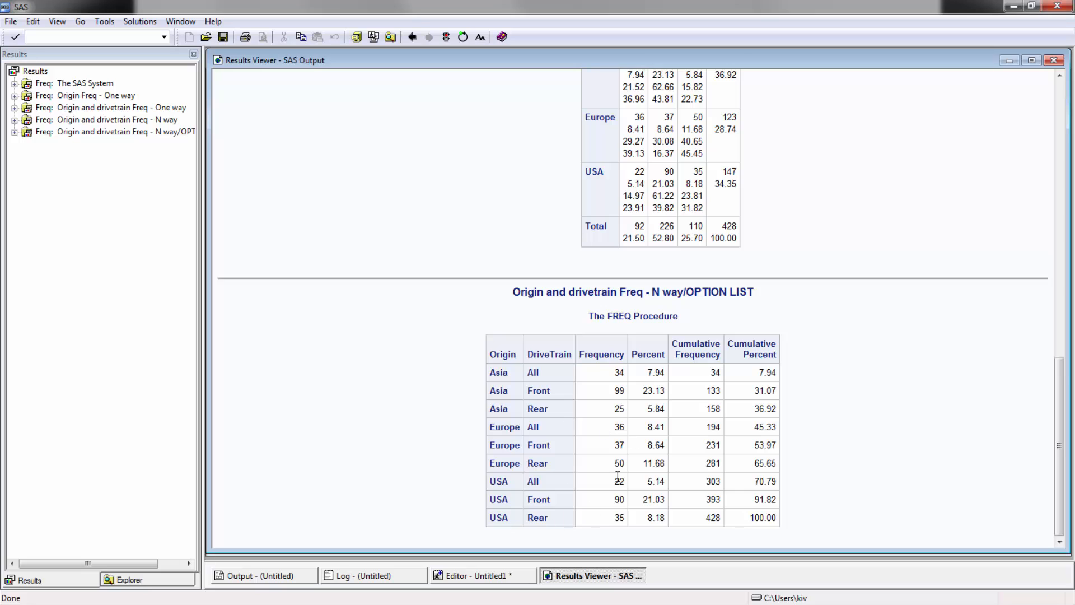
mouse_move(631, 482)
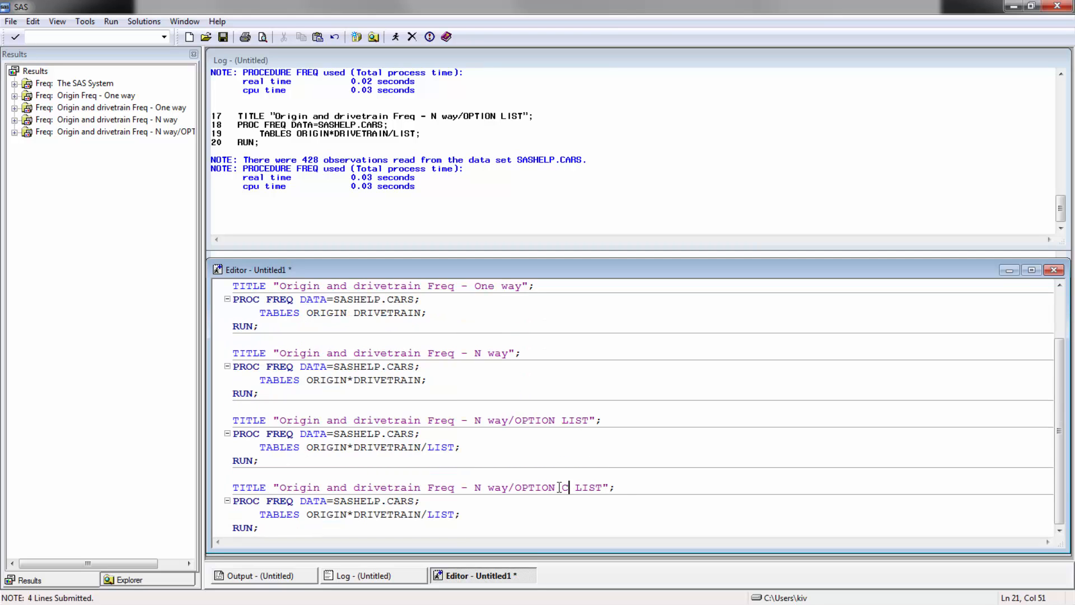
Add CROSS to the title and change the TABLES option to CROSSLIST.
type("CROSS")
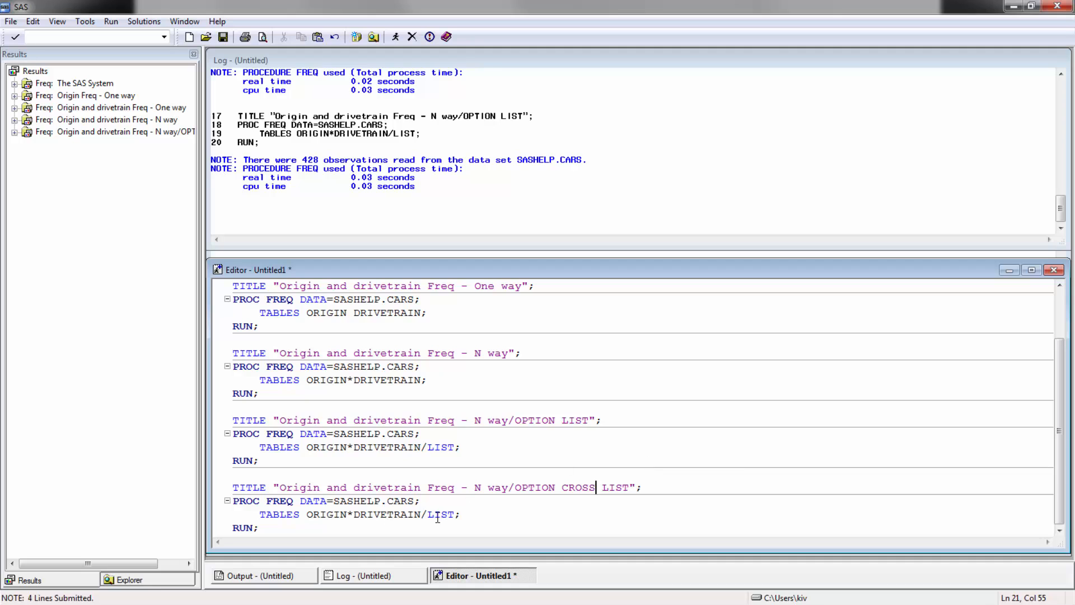
type("CROSS")
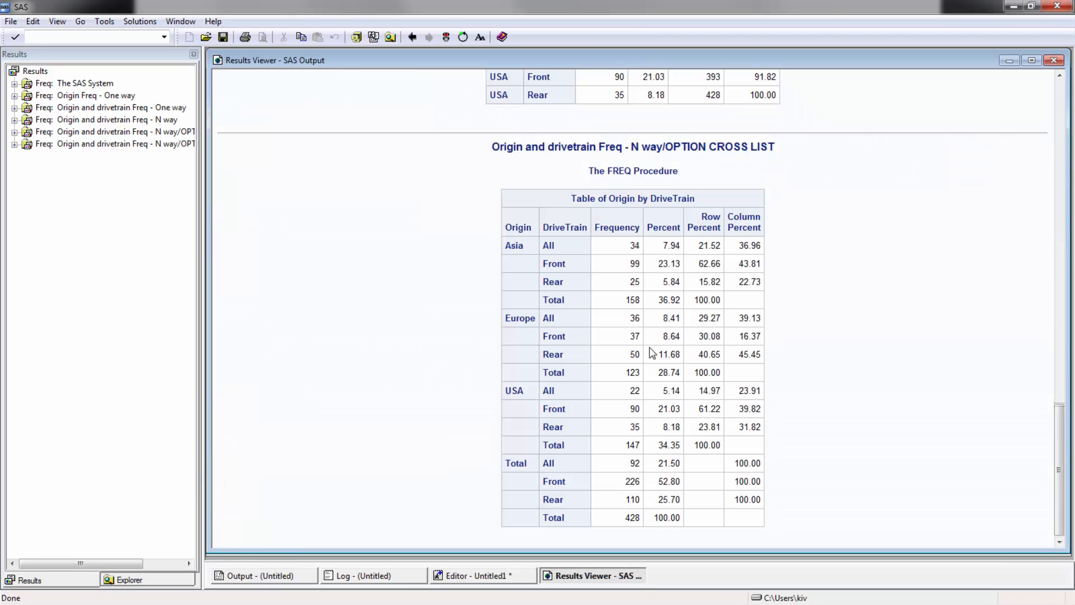
mouse_move(715, 336)
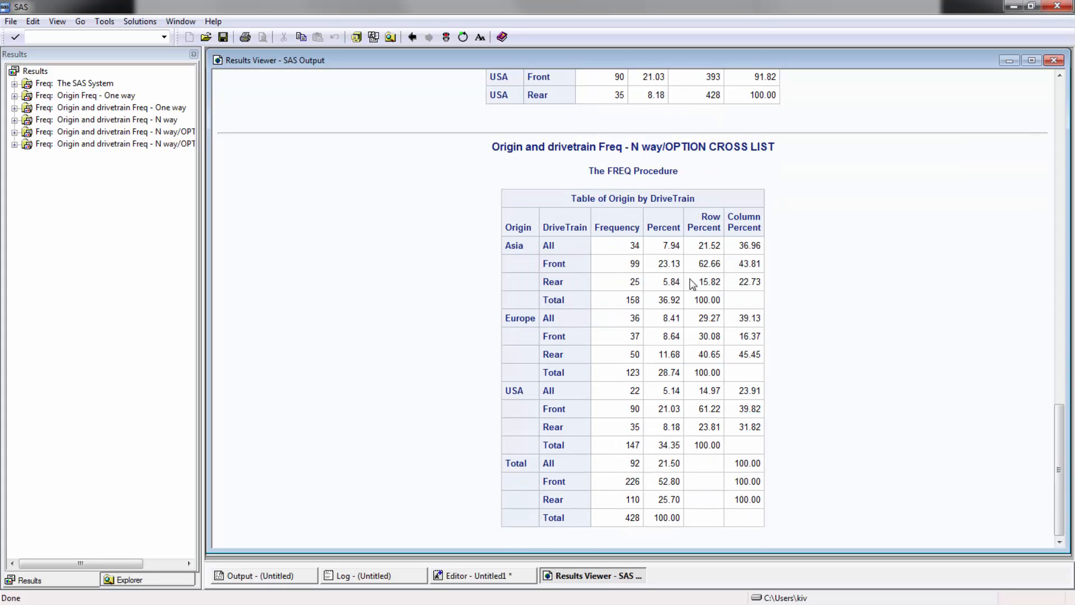
mouse_move(645, 478)
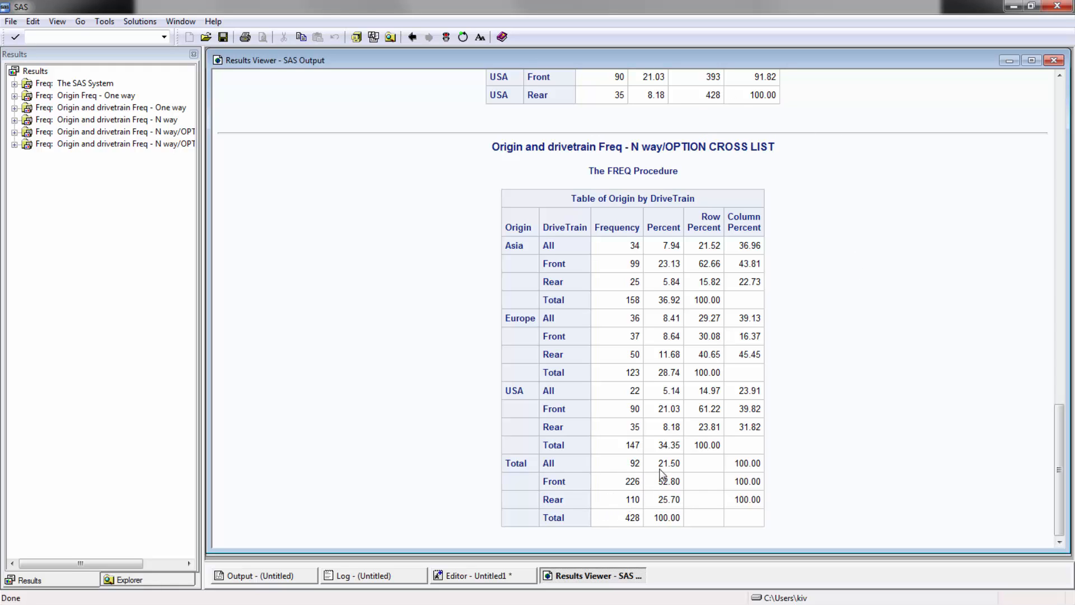
Scroll through the CROSSLIST table with row and column percents, then close it.
scroll("down", 3)
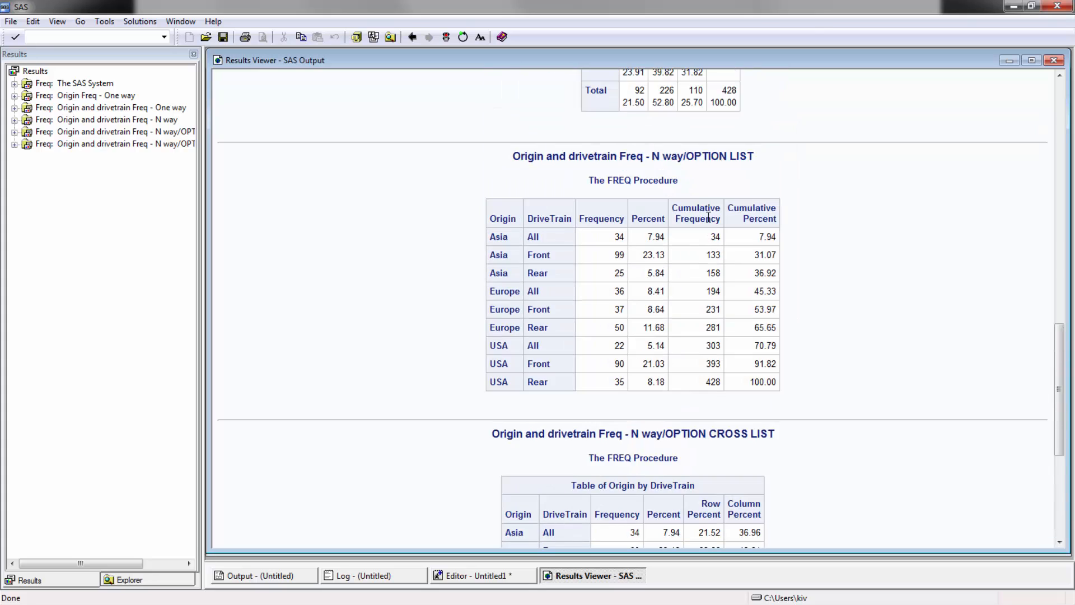
scroll("down", 3)
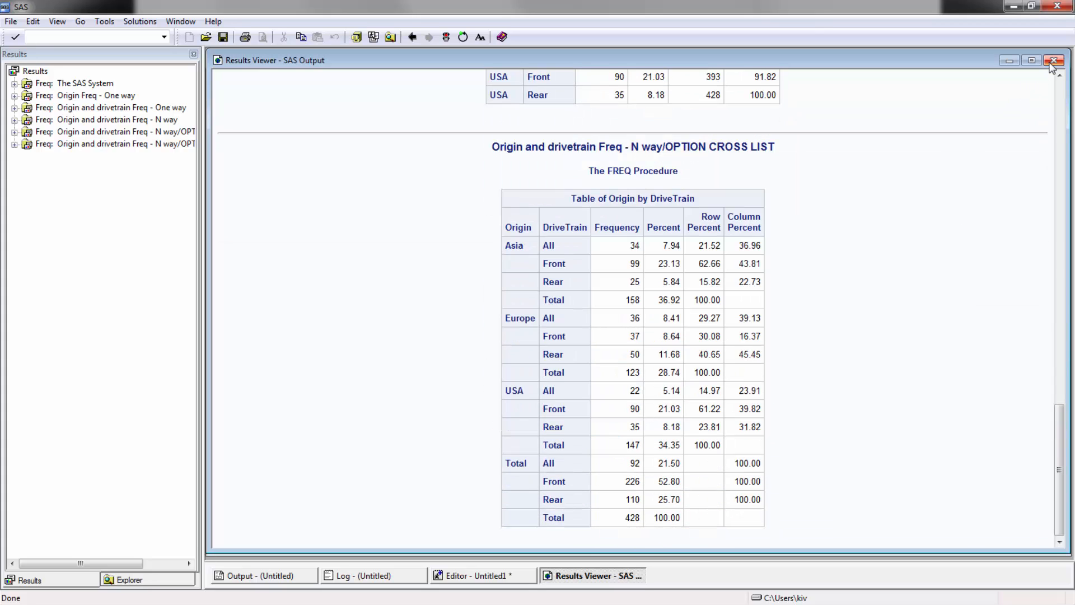
left_click(1054, 61)
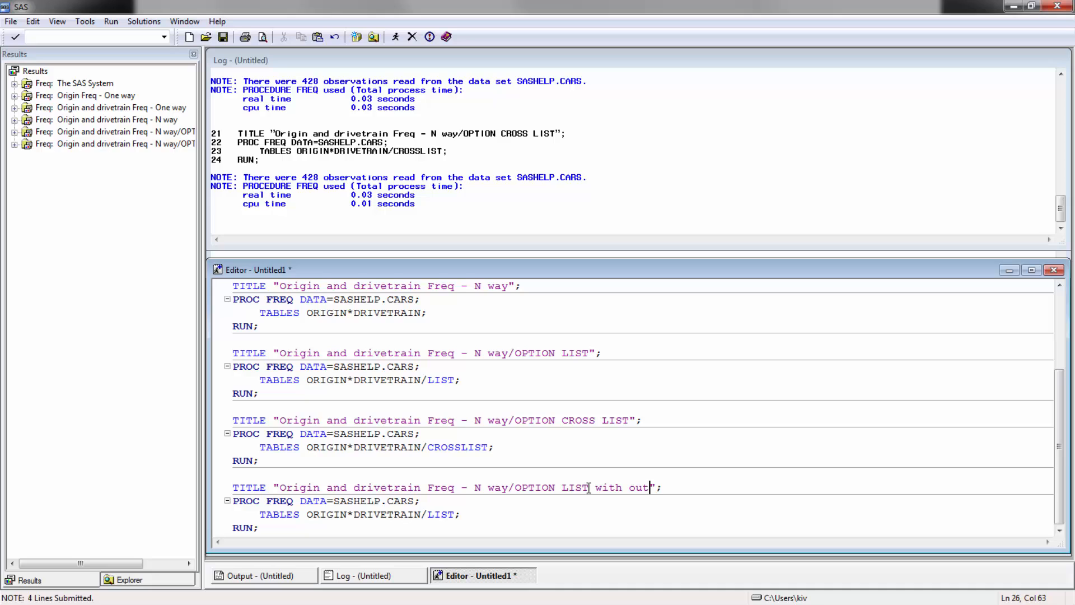
Append 'with output' to the title, add OUT=WORK.FREQ, and list active libraries.
type("put")
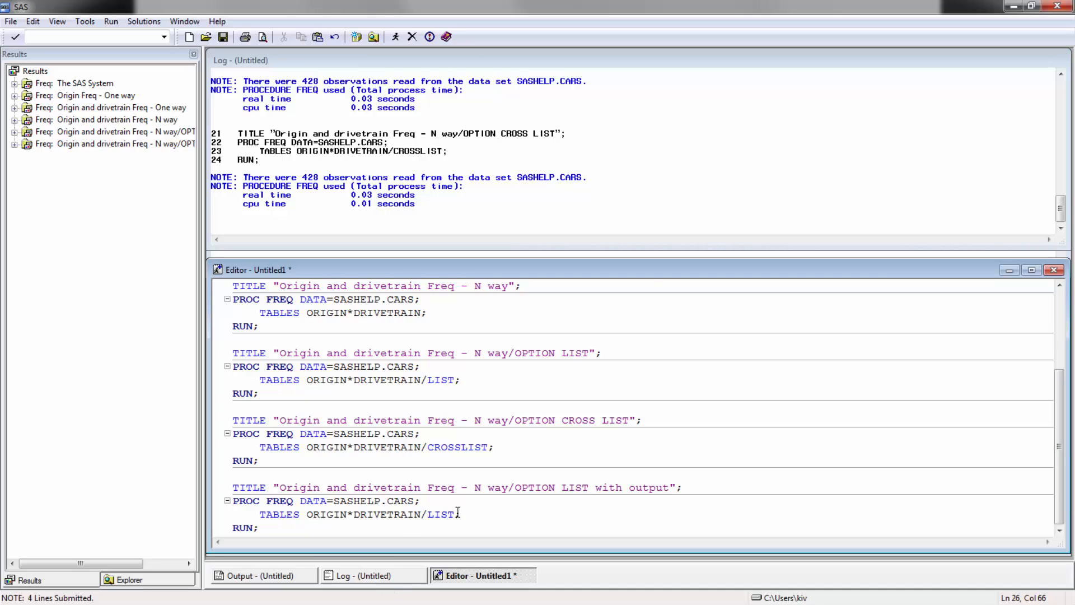
type("OUT=")
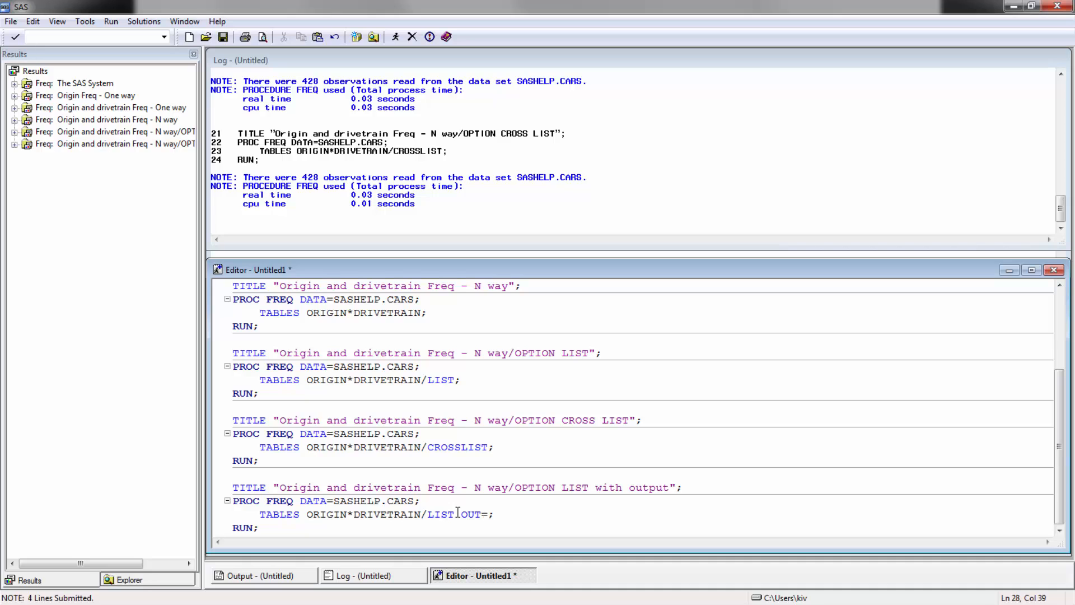
type("W")
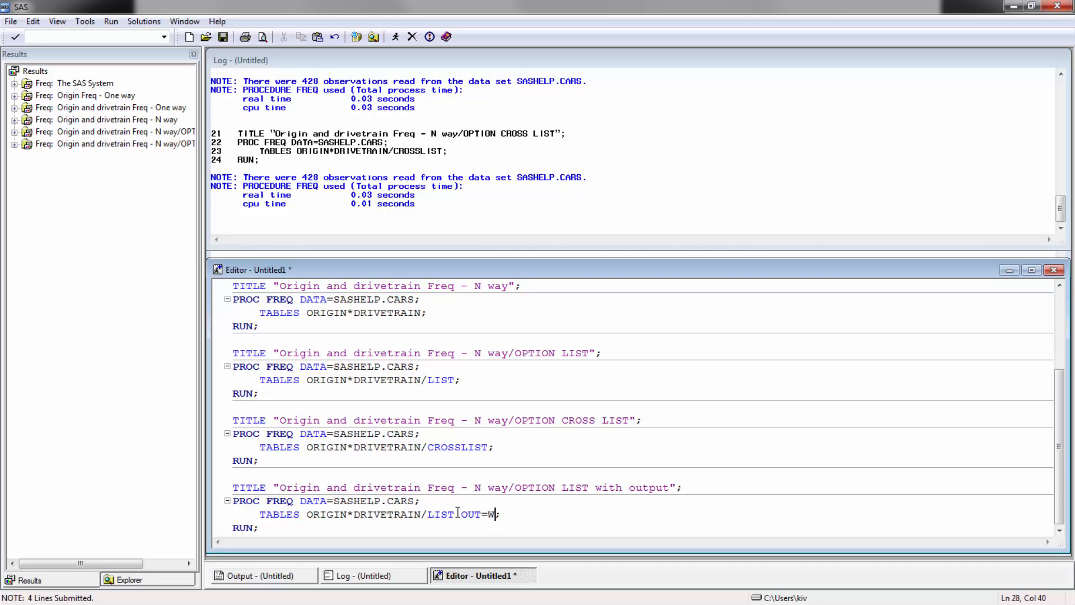
type("ORK.FR")
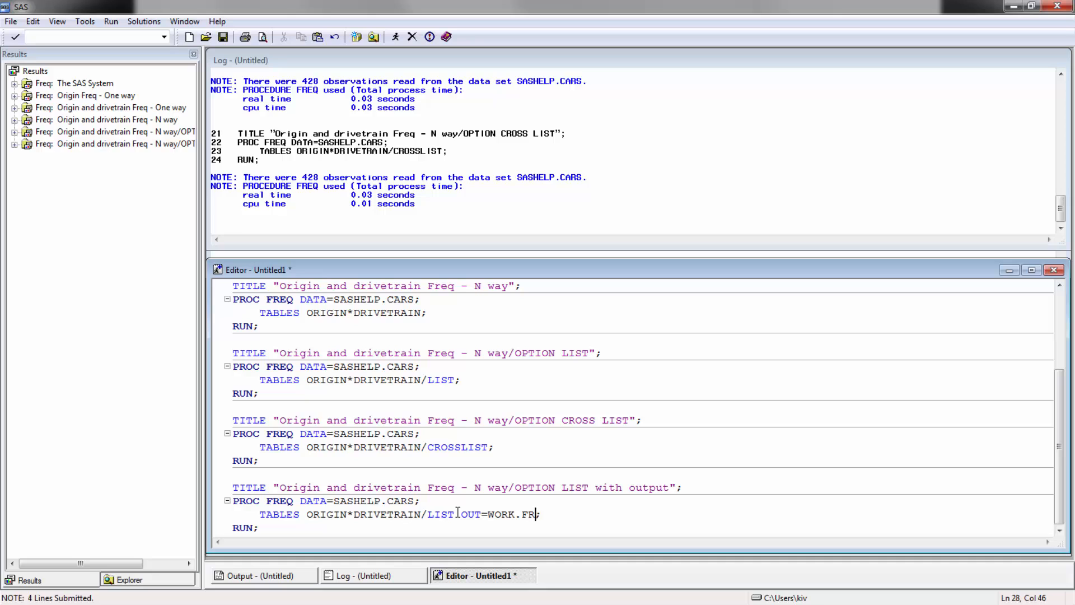
type("EQ")
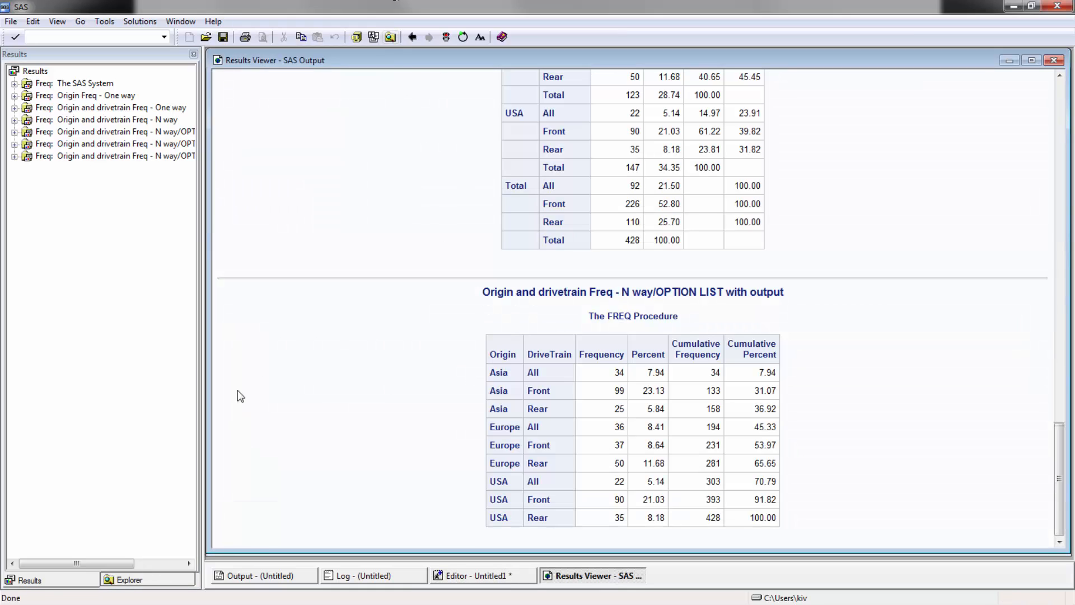
left_click(125, 579)
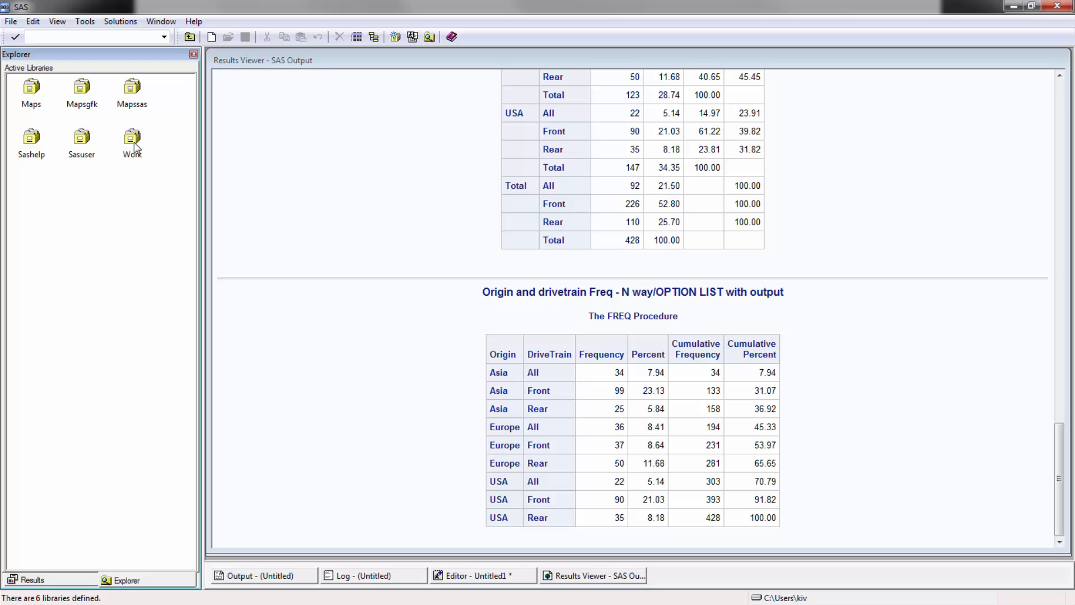
Open Freq from the Work library in VIEWTABLE, then close the table.
double_click(131, 137)
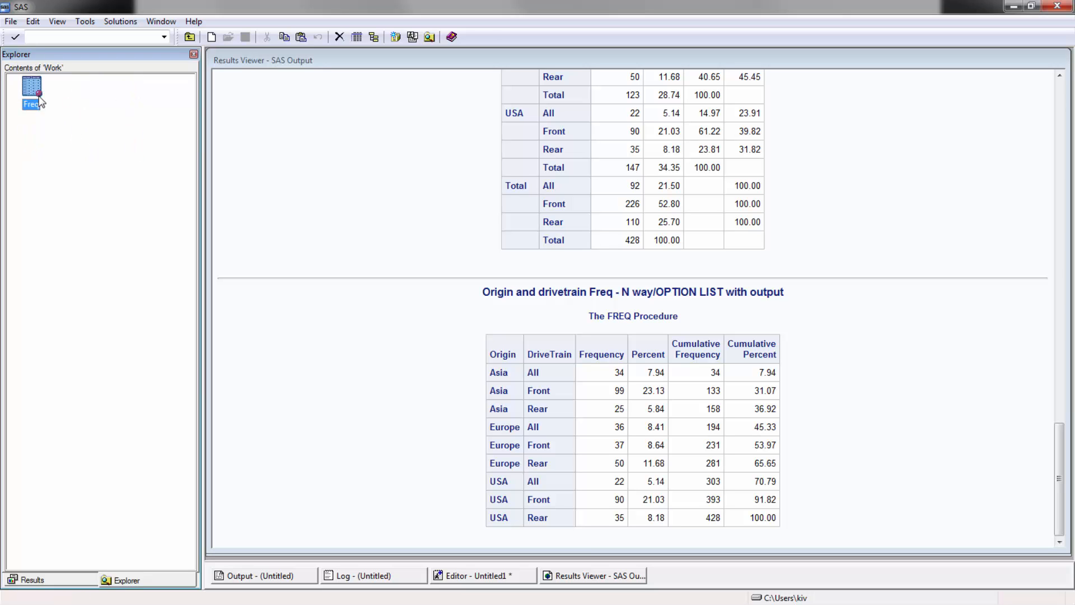
double_click(30, 87)
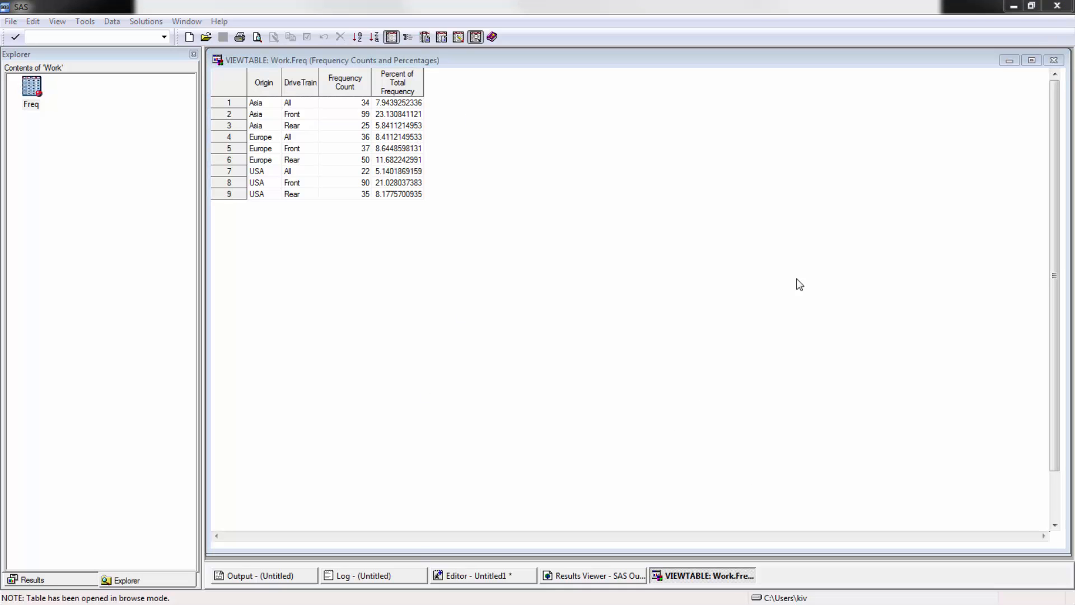
left_click(1053, 60)
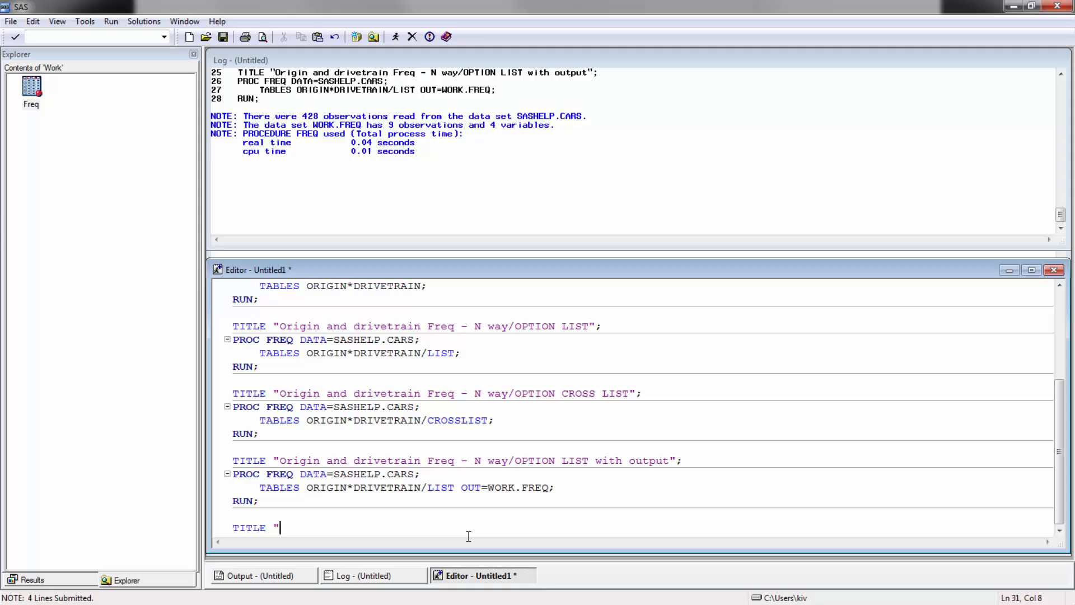
Title a step "PROC MEAN - all numeric variables" and write PROC MEANS DATA=SASHELP.CARS; RUN;.
type("PROC")
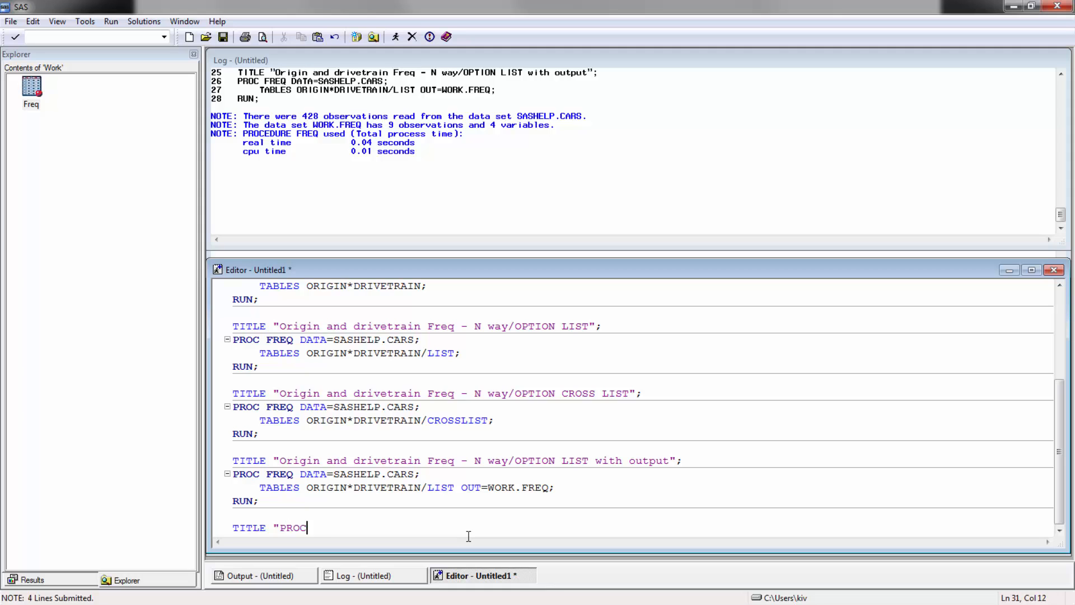
type("MEAN")
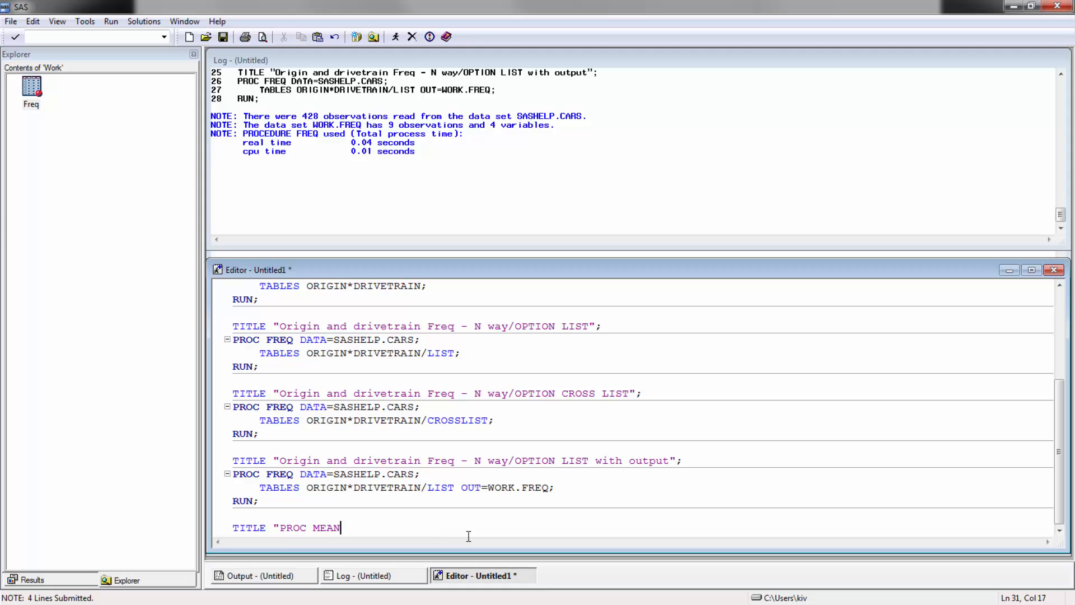
type("- all numeric var")
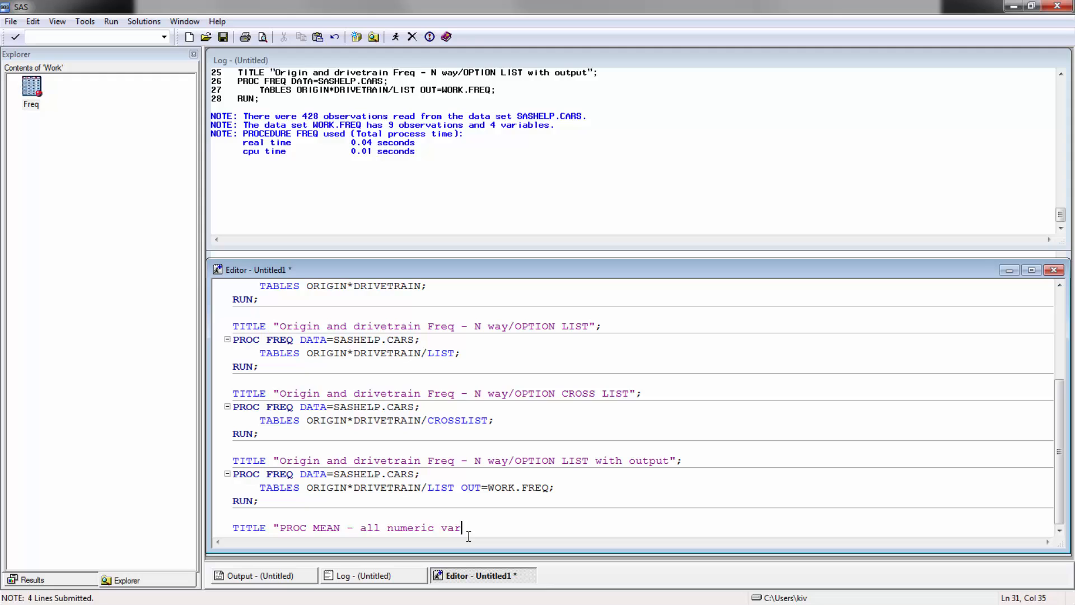
type("iables\"")
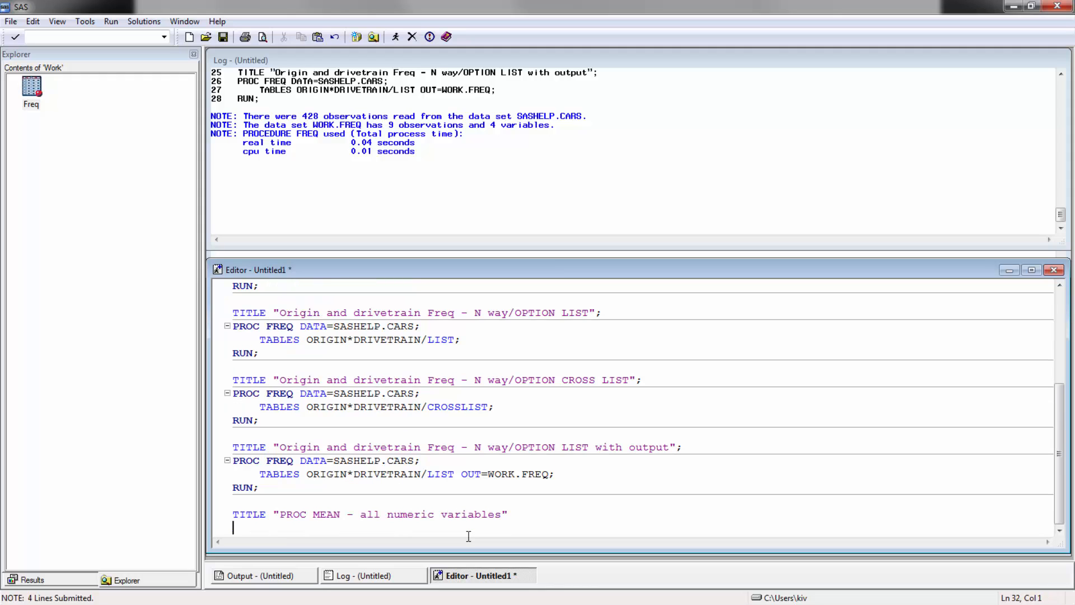
type("PROC MEA DATA=SASHELP.CARS;")
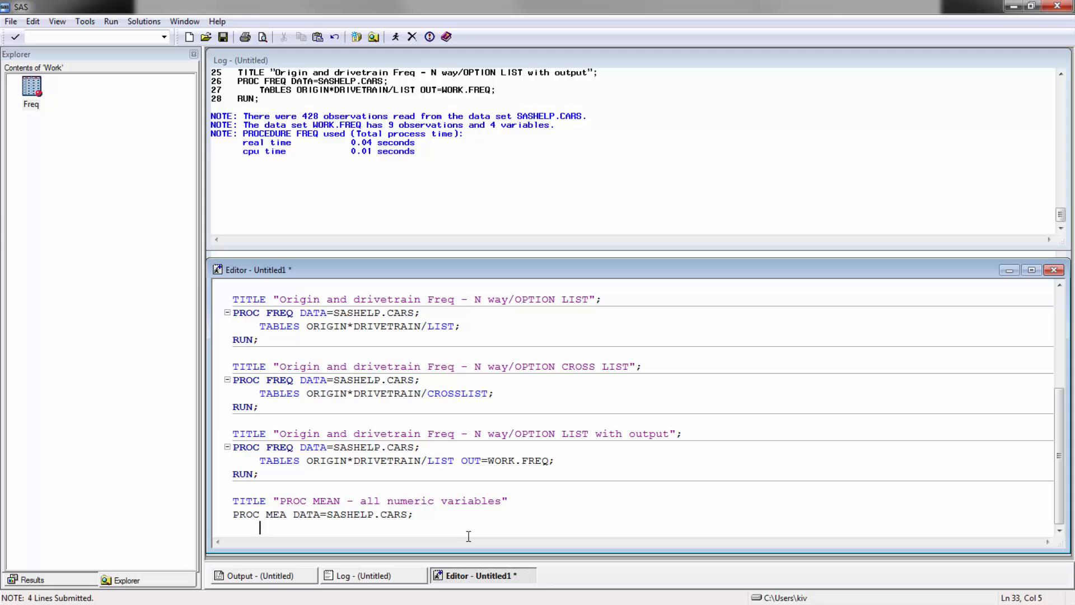
type("RUN;")
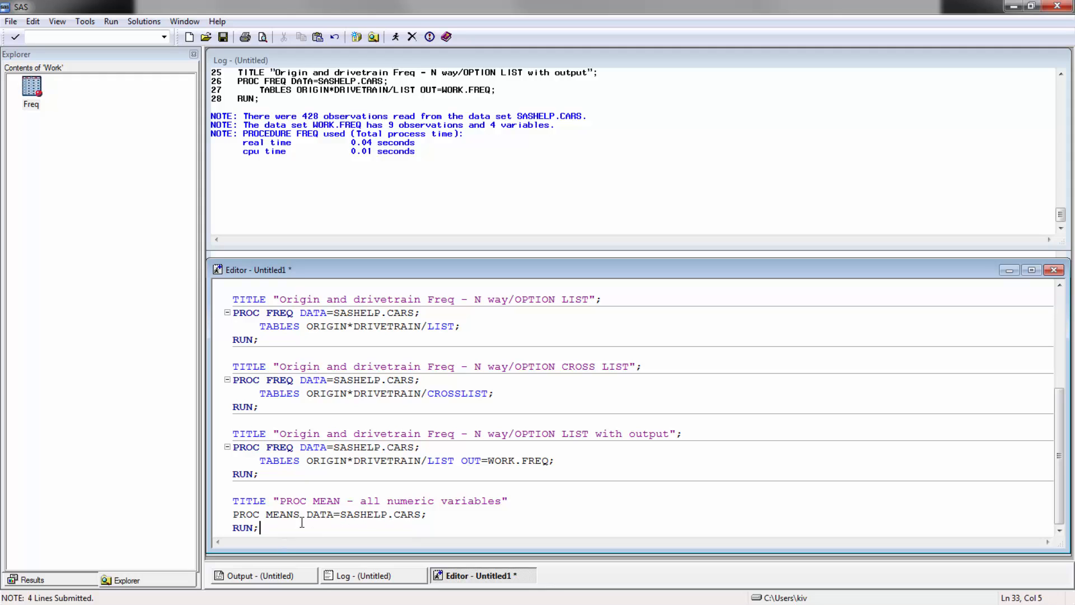
Add the missing semicolon to the title line and select the PROC MEANS step.
left_click(508, 500)
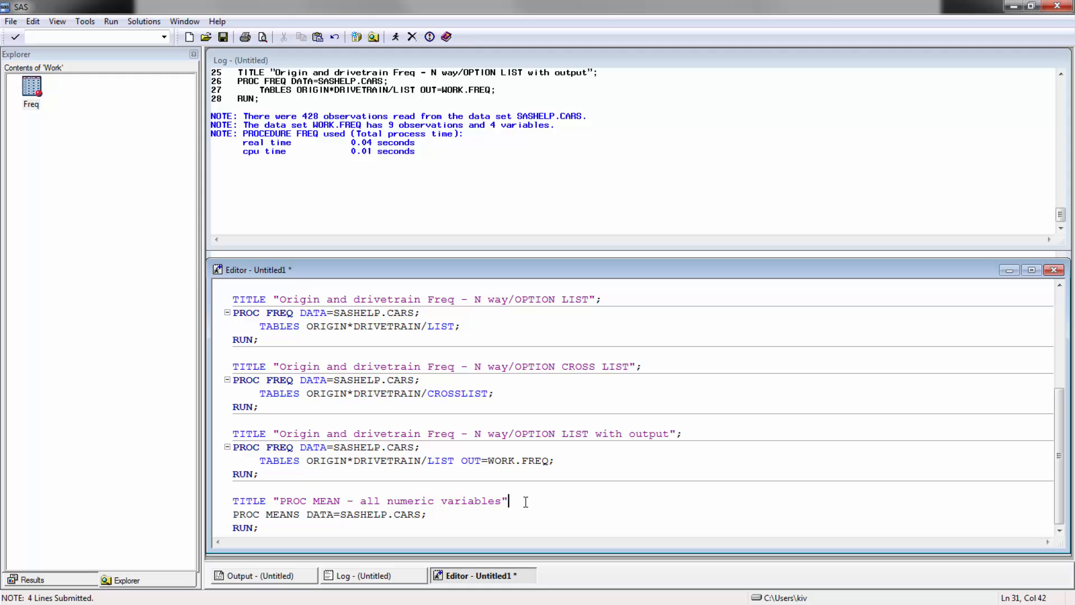
type(";")
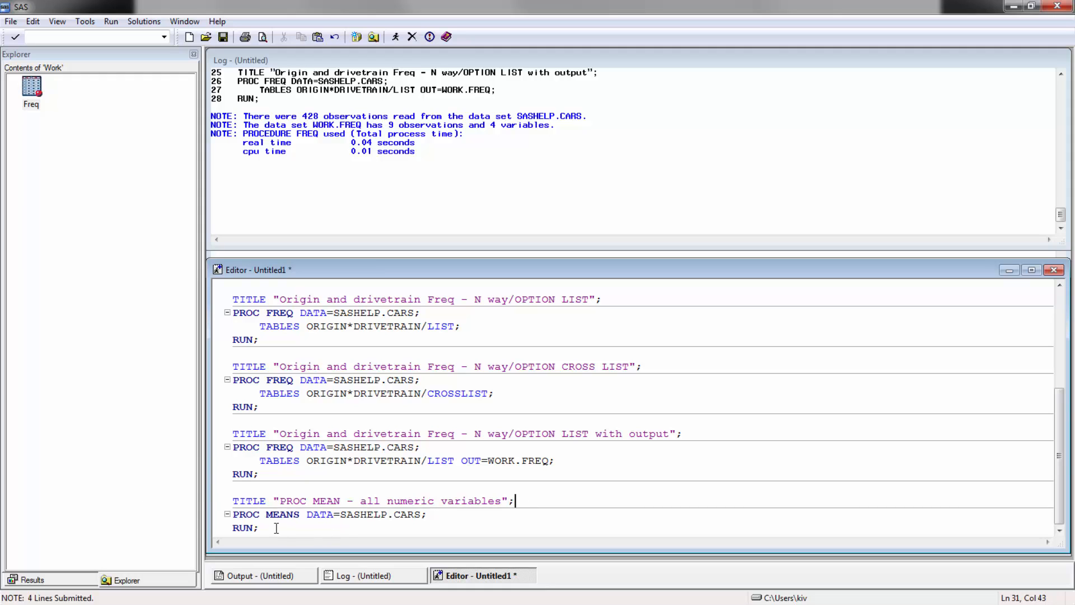
left_click_drag(511, 501, 232, 527)
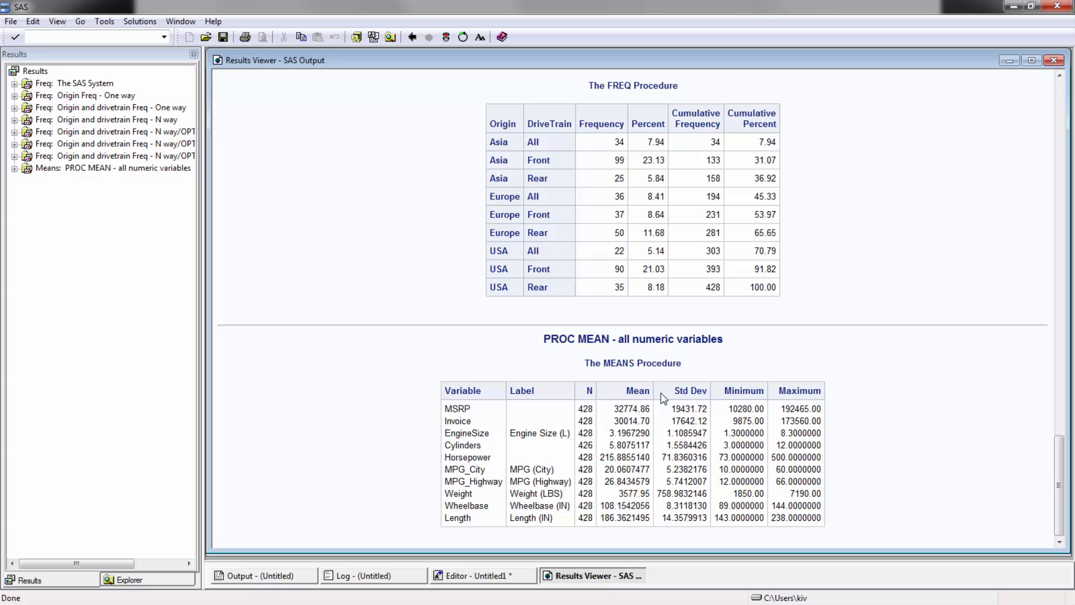
Review the MEANS table of N, mean, std dev, min and max, then return to the code.
left_click_drag(638, 390, 800, 391)
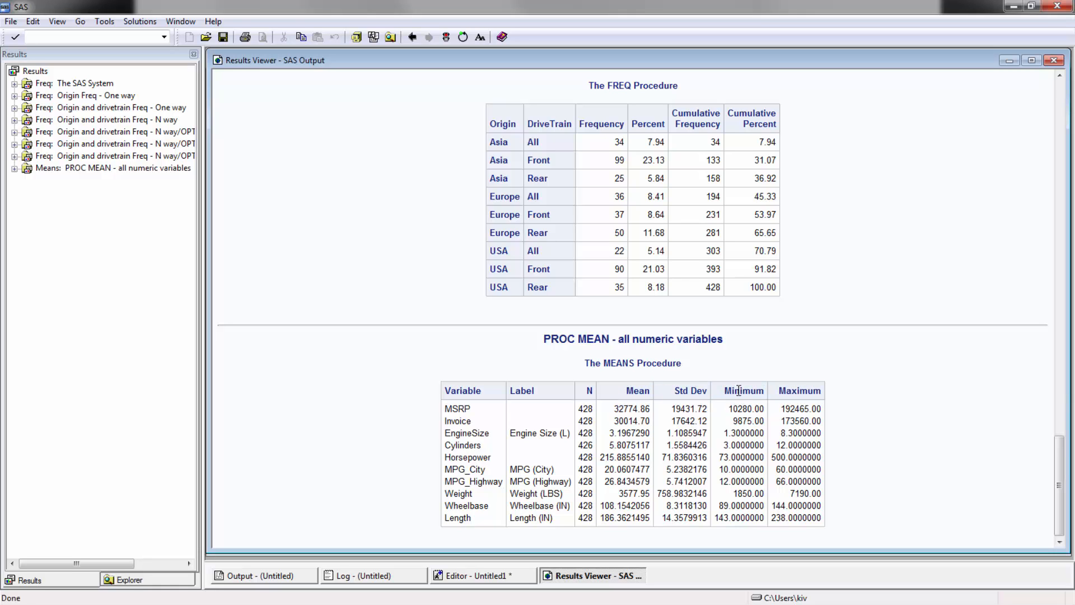
mouse_move(737, 433)
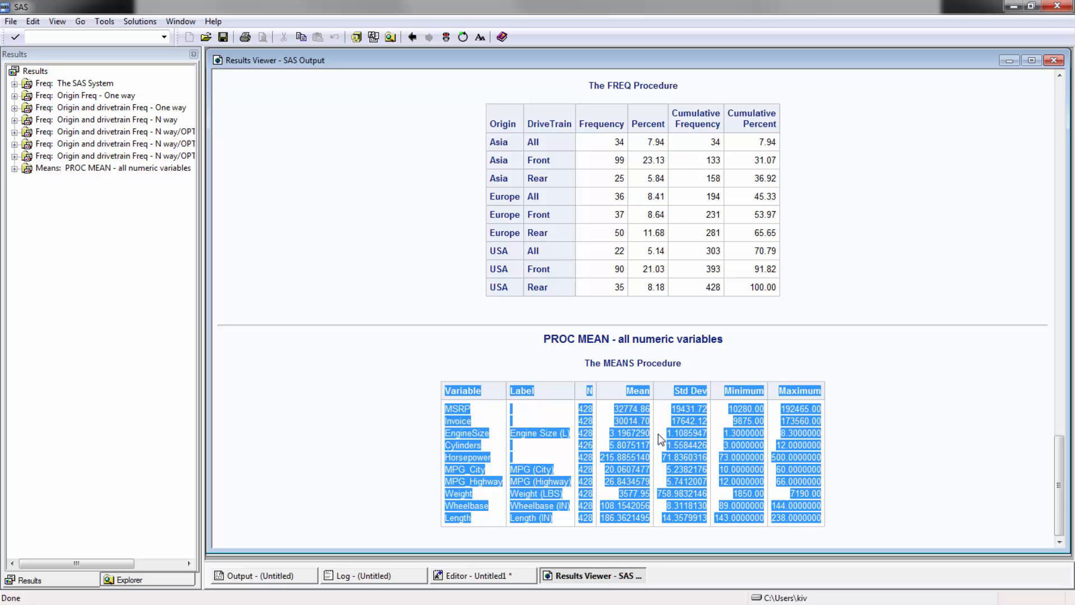
left_click(479, 575)
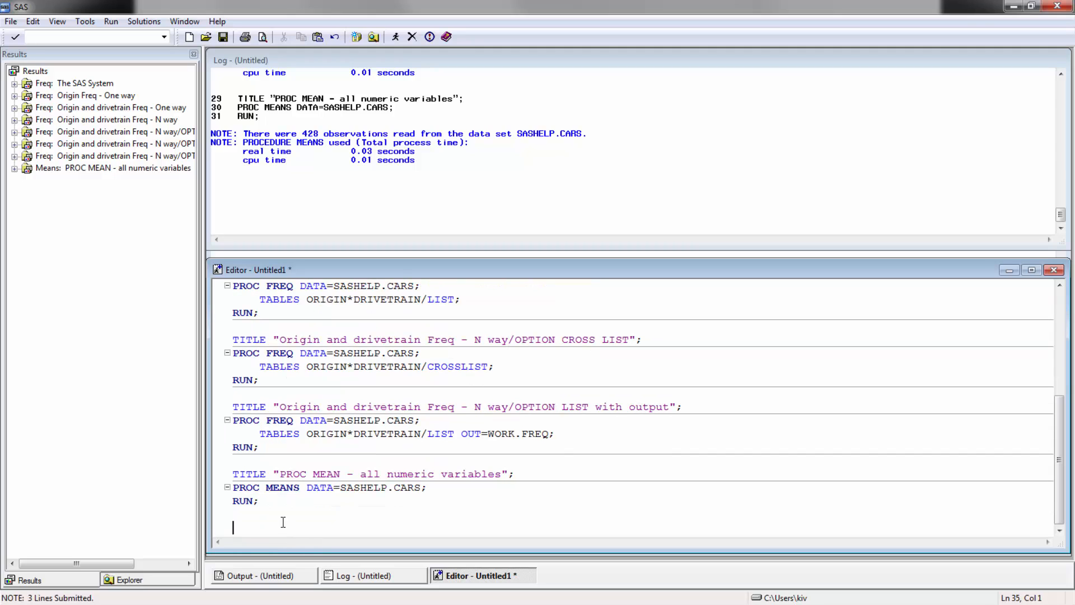
Copy the PROC MEANS step, adding VAR MSRP and the MEAN, KURT and SKEW options.
left_click_drag(233, 473, 259, 500)
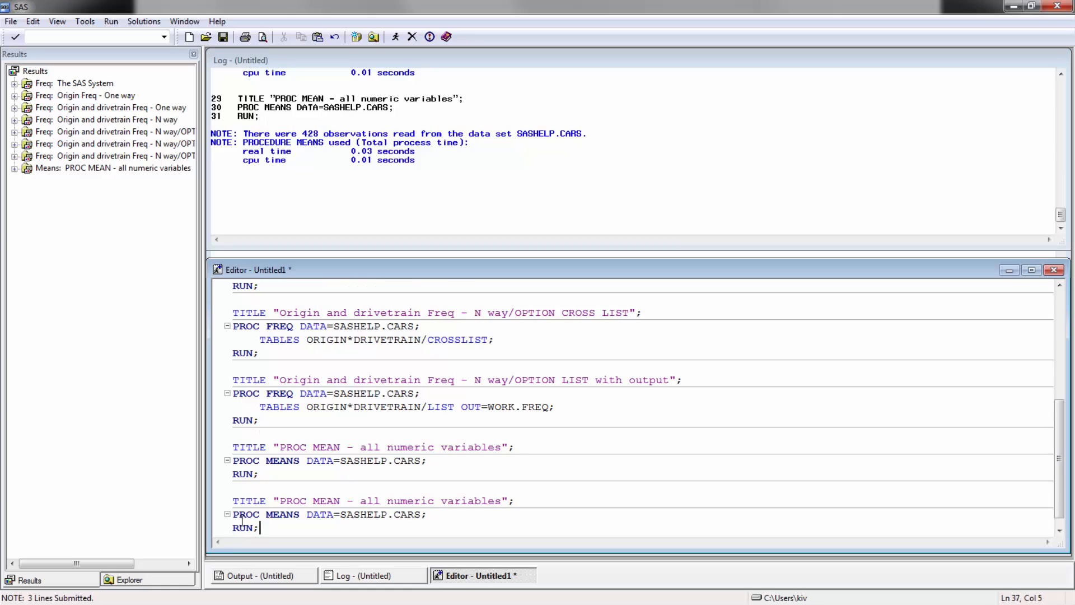
mouse_move(425, 492)
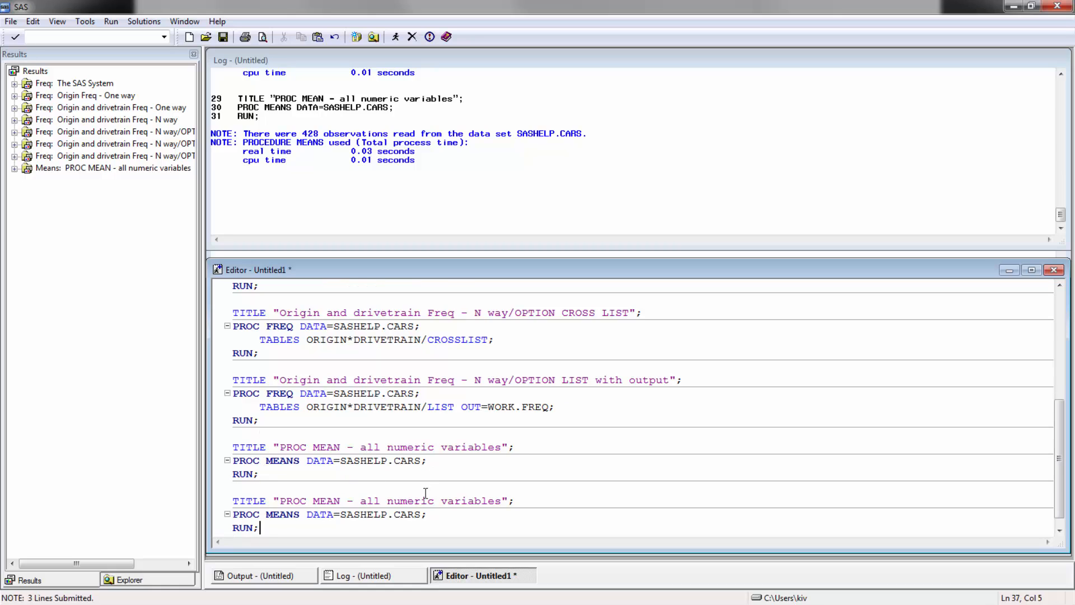
left_click(428, 514)
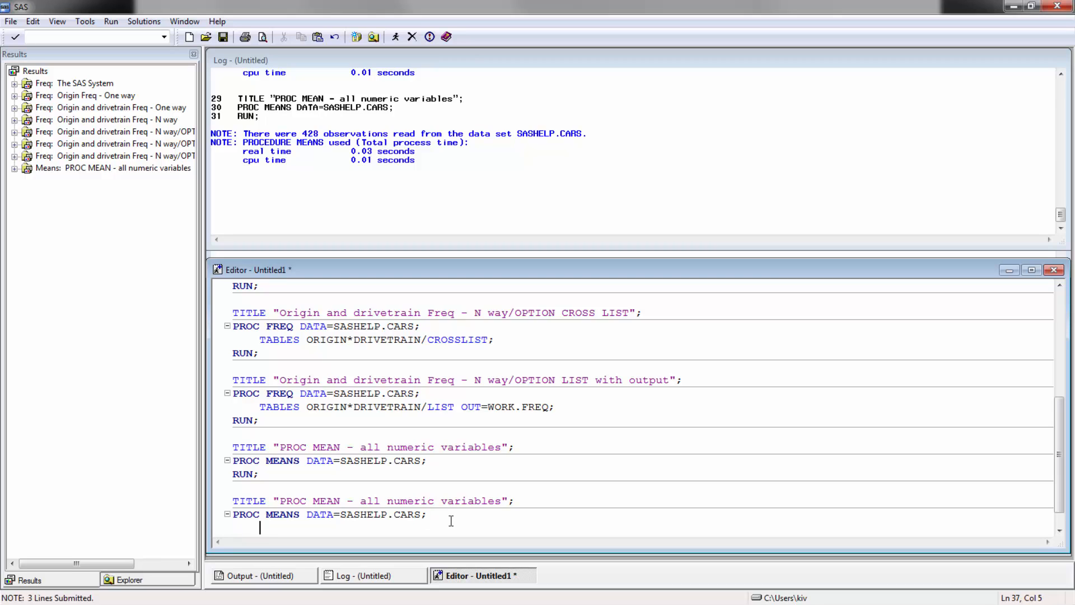
type("VAR MSRP;")
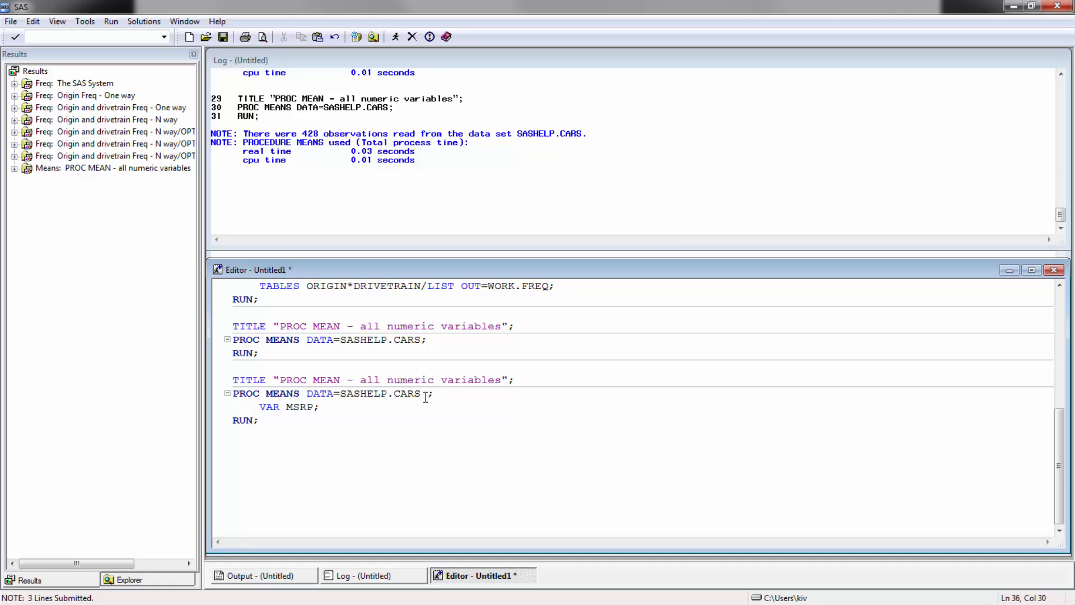
type("MIN")
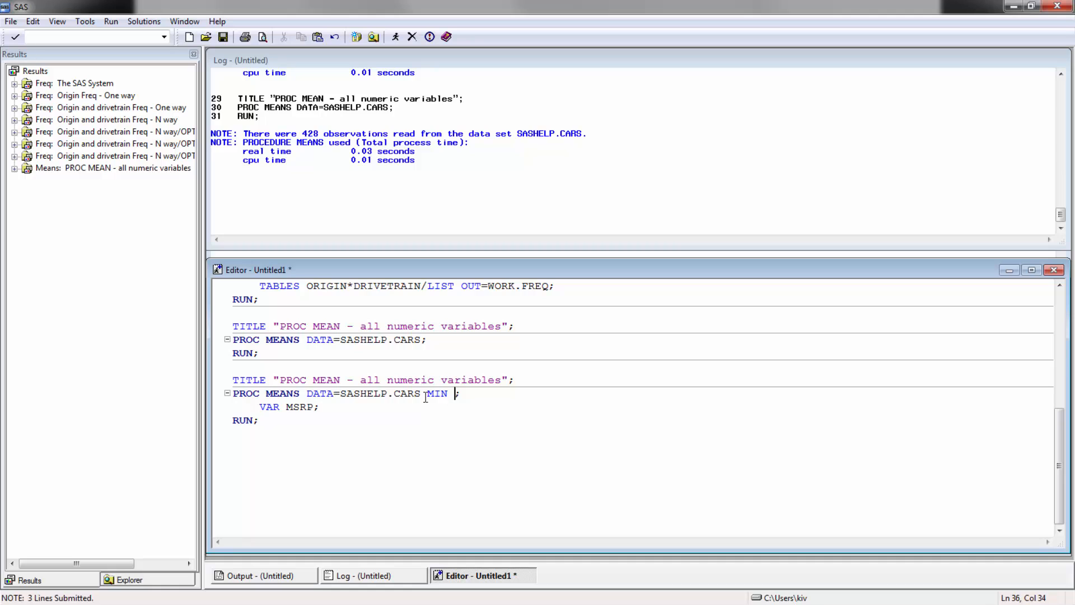
key("BackSpace")
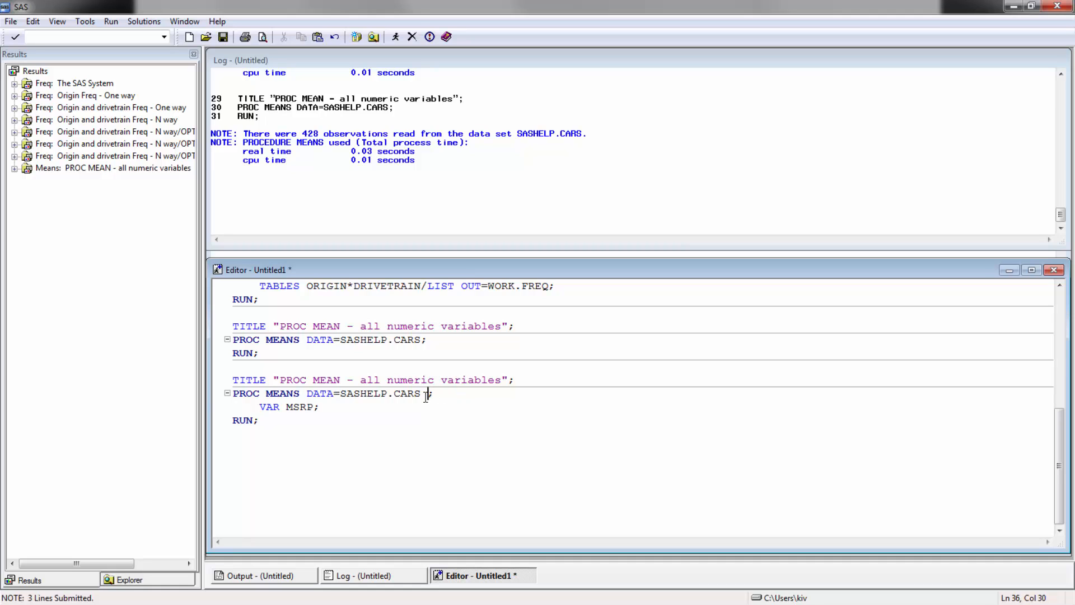
type("MEAN")
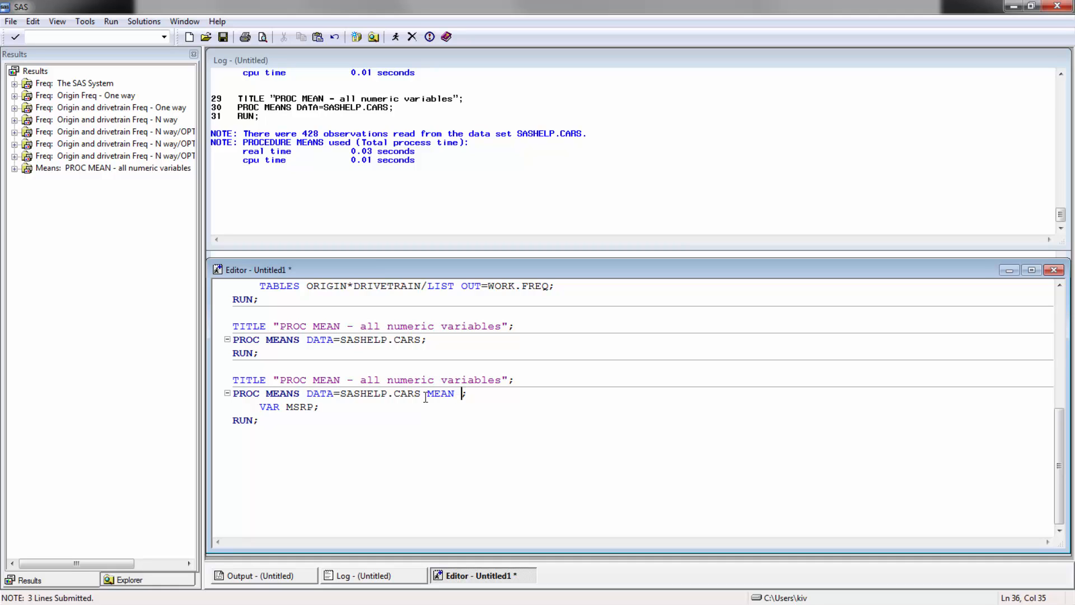
type("KUR")
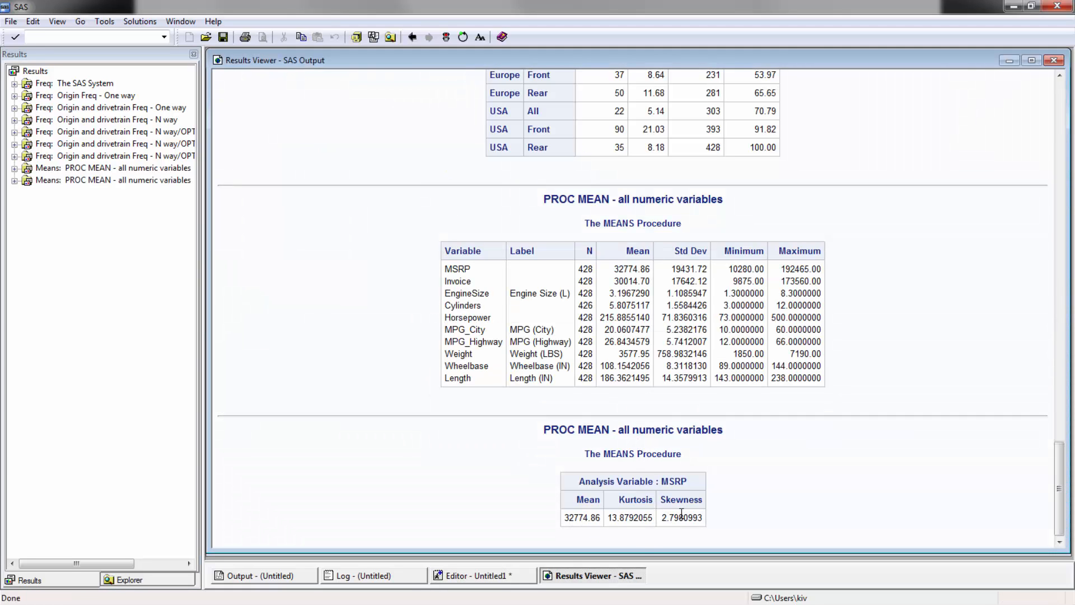
Select the MSRP-only MEANS step requesting MEAN KURT SKEW and submit it.
left_click_drag(613, 517, 692, 518)
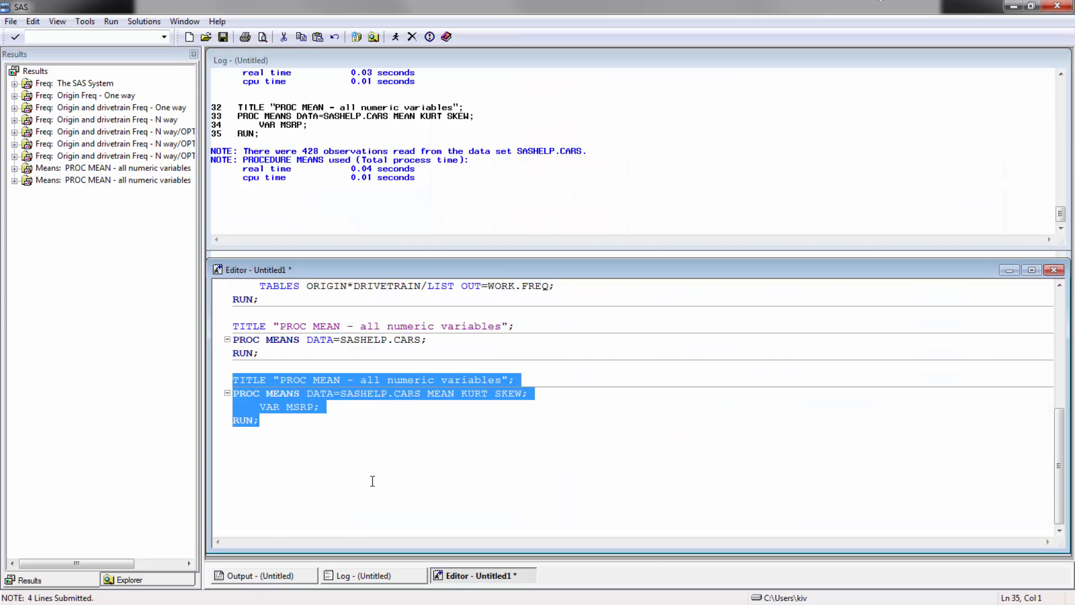
Insert a CLASS ORIGIN statement into the MSRP step and select the step.
left_click(271, 407)
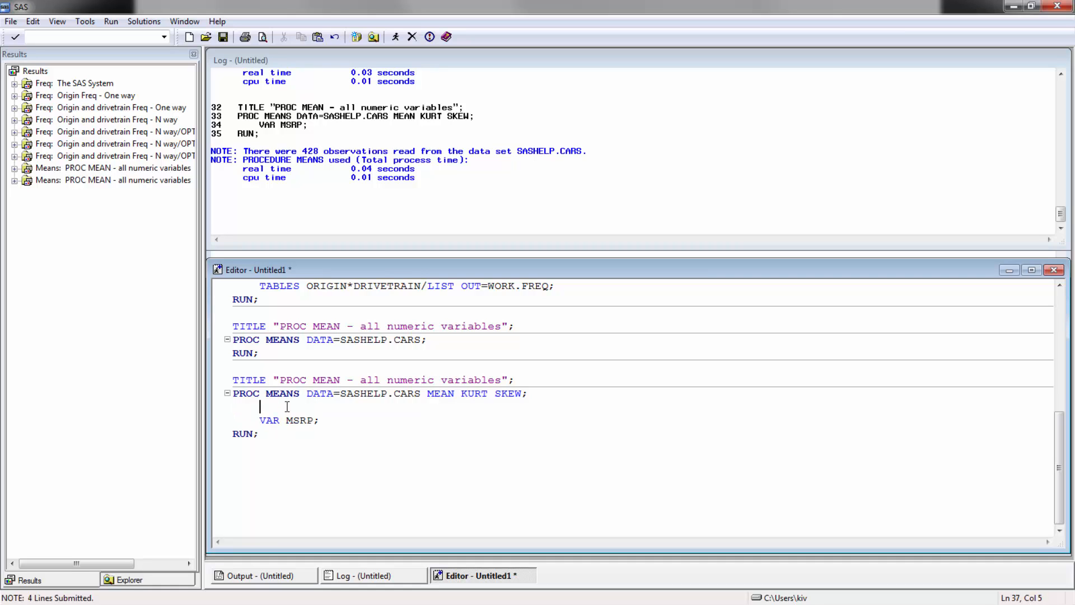
type("CLASS")
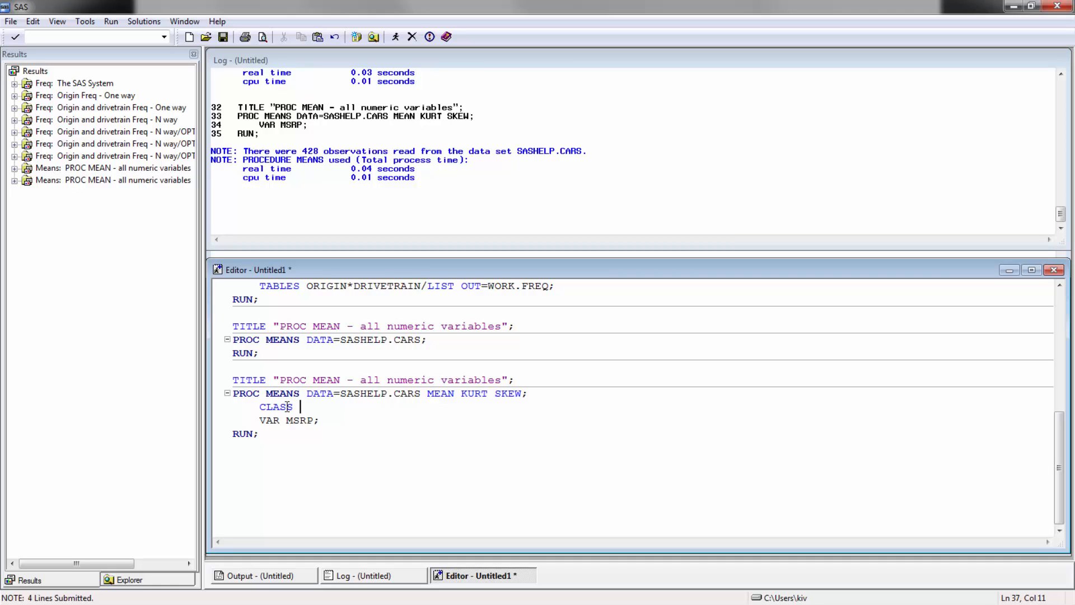
type("ORIGIN;")
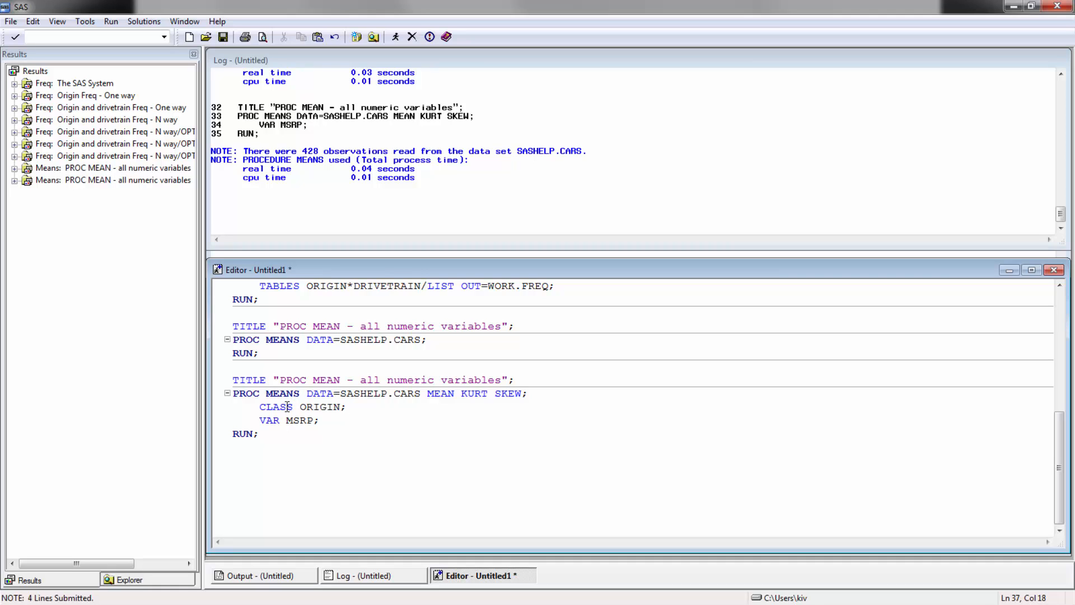
left_click_drag(233, 393, 258, 434)
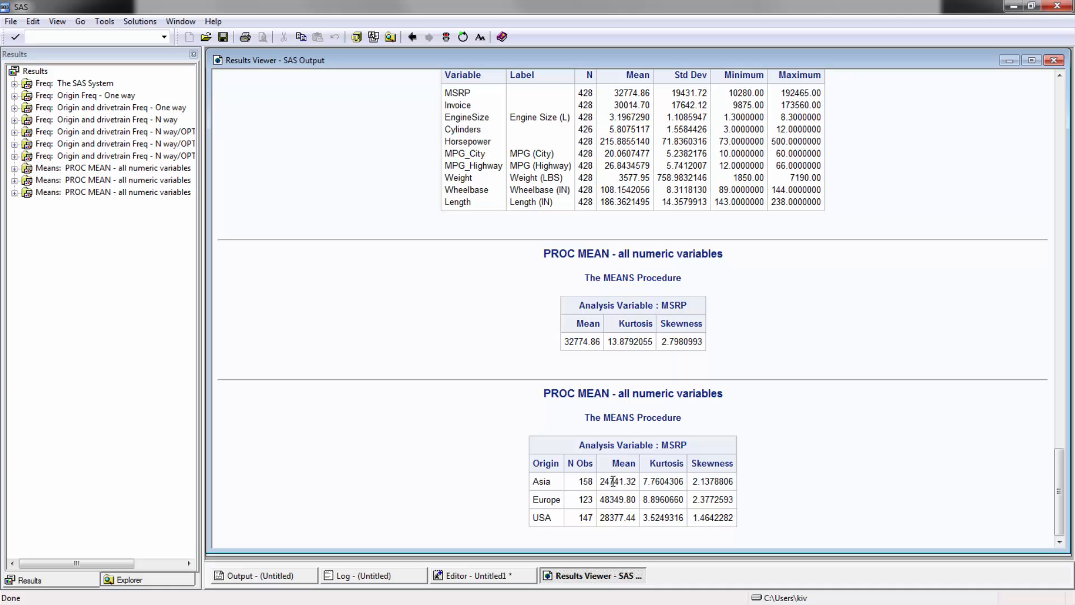
mouse_move(586, 463)
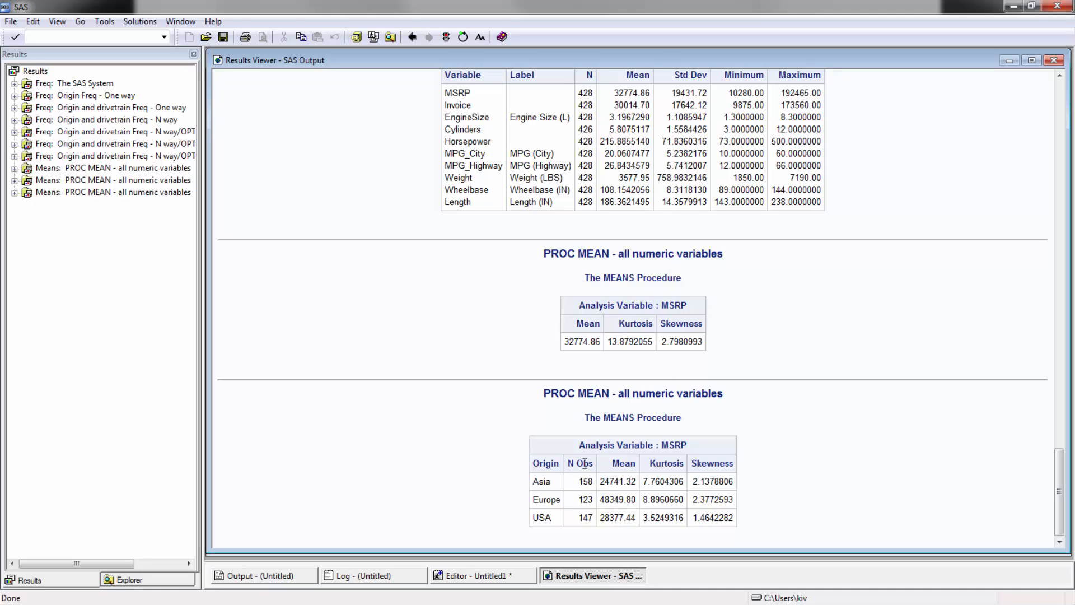
mouse_move(600, 492)
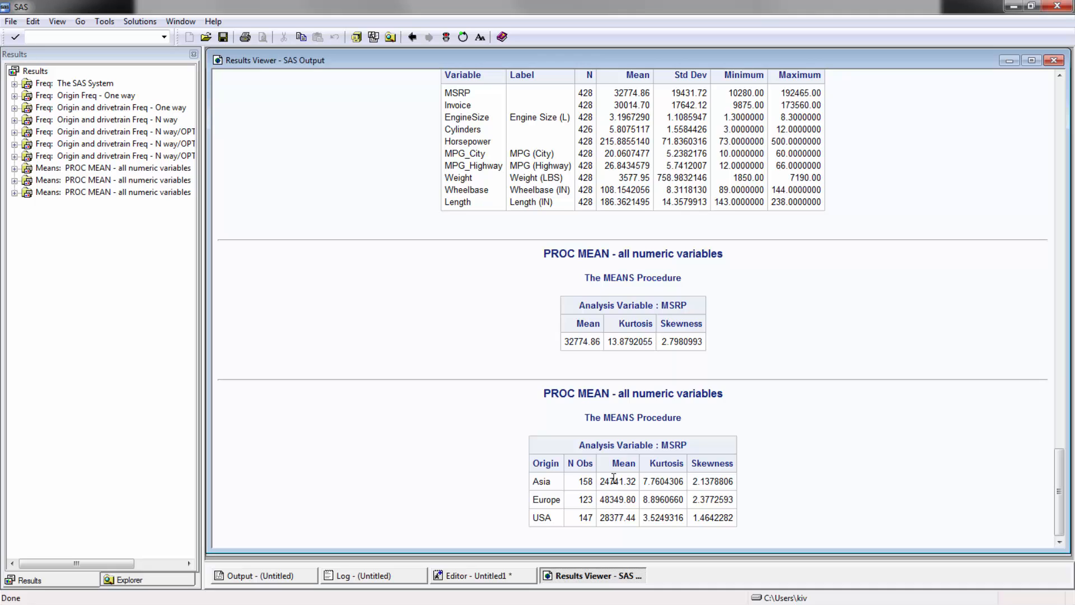
mouse_move(750, 501)
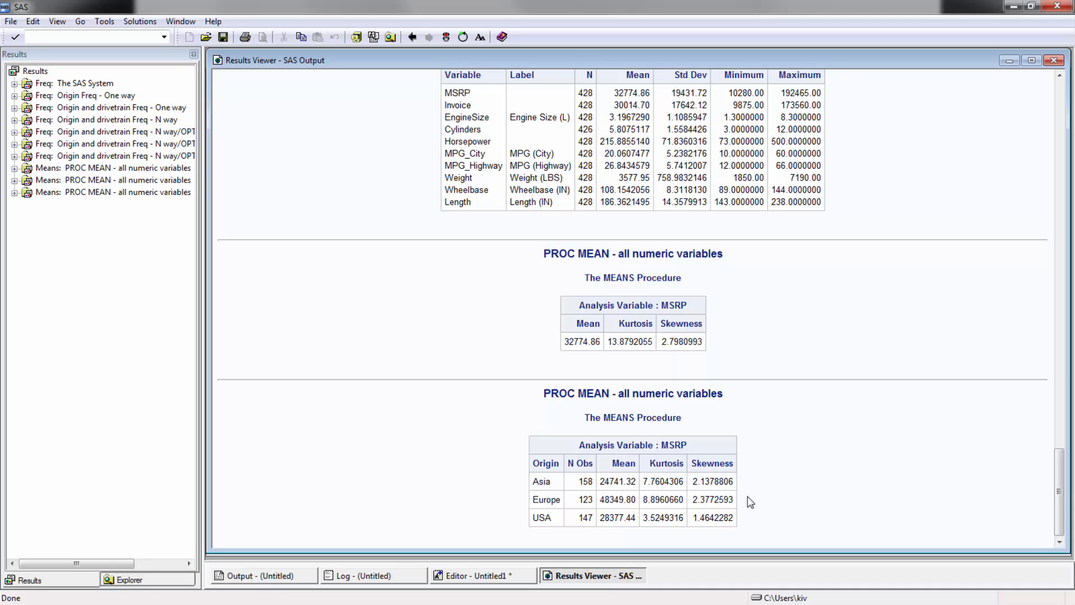